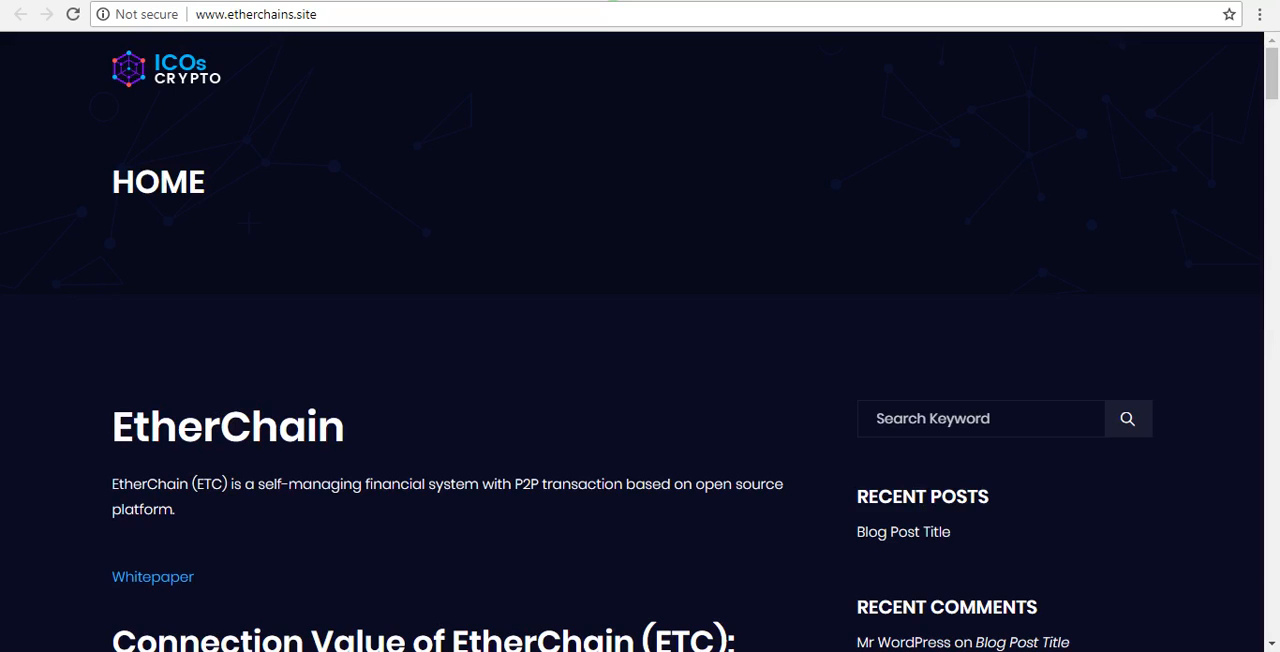
# Step: View the Coinrail My page assets listing 1,000 RAIL
pyautogui.click(480, 274)
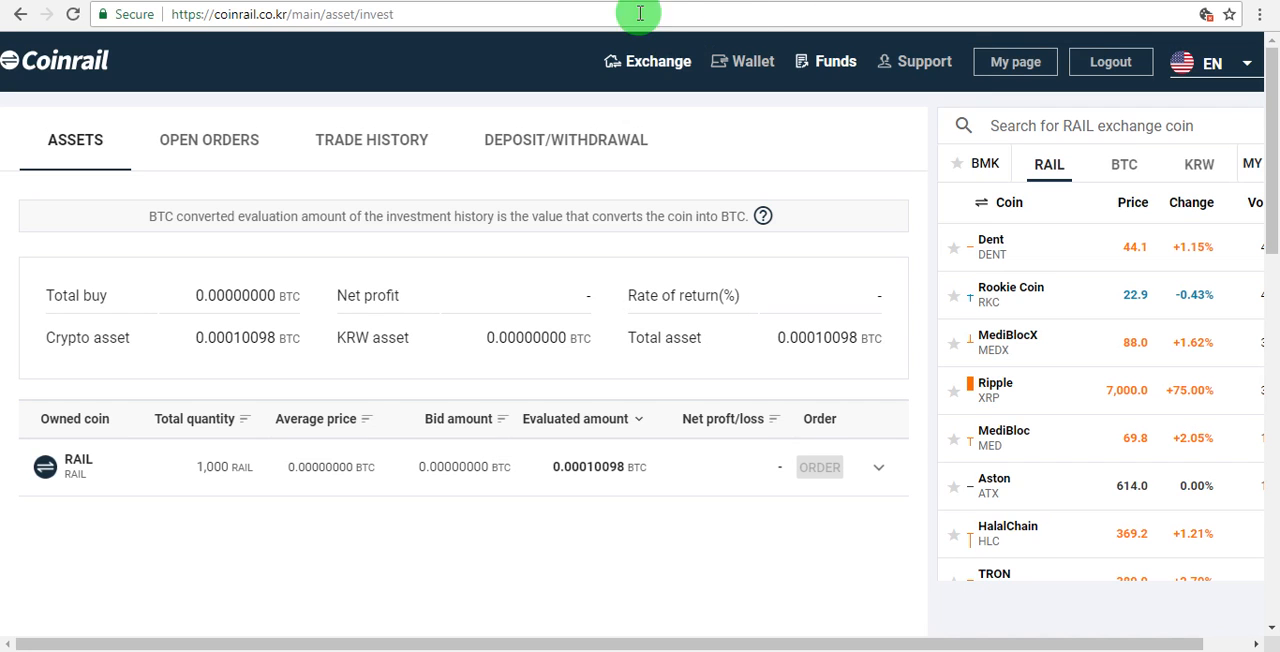
pyautogui.moveTo(145, 114)
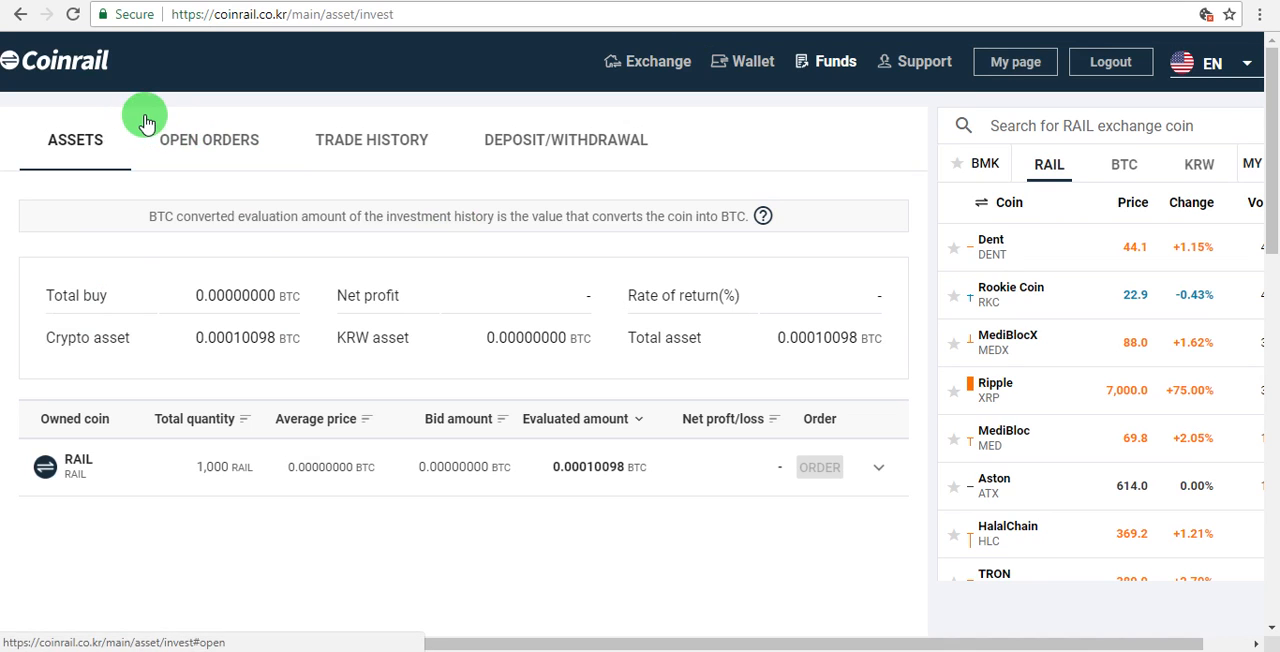
pyautogui.doubleClick(224, 467)
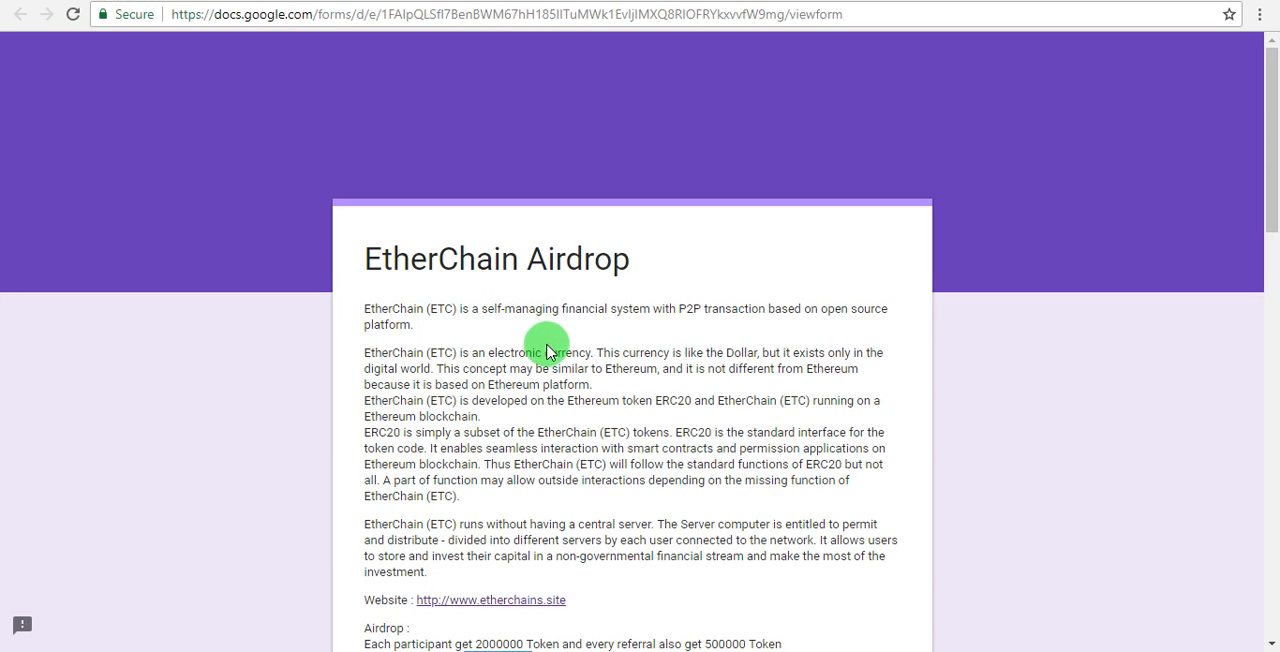
# Step: Read through the EtherChain Airdrop form description and airdrop task list
pyautogui.scroll(-3)
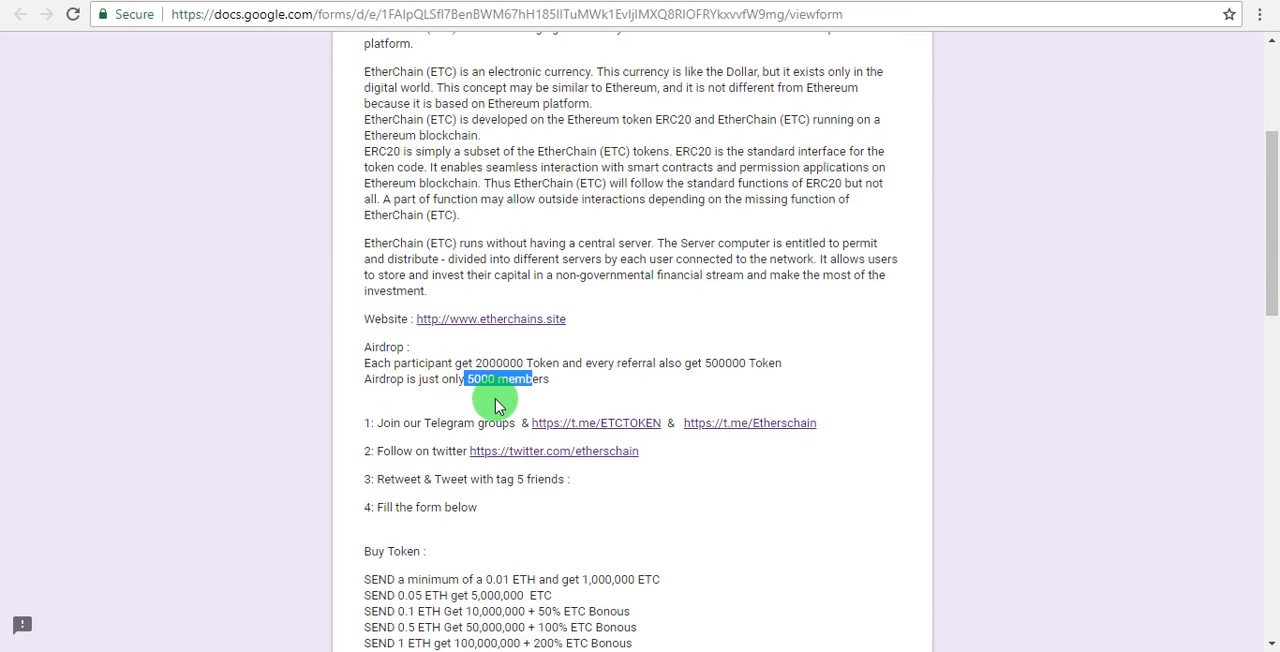
pyautogui.moveTo(527, 416)
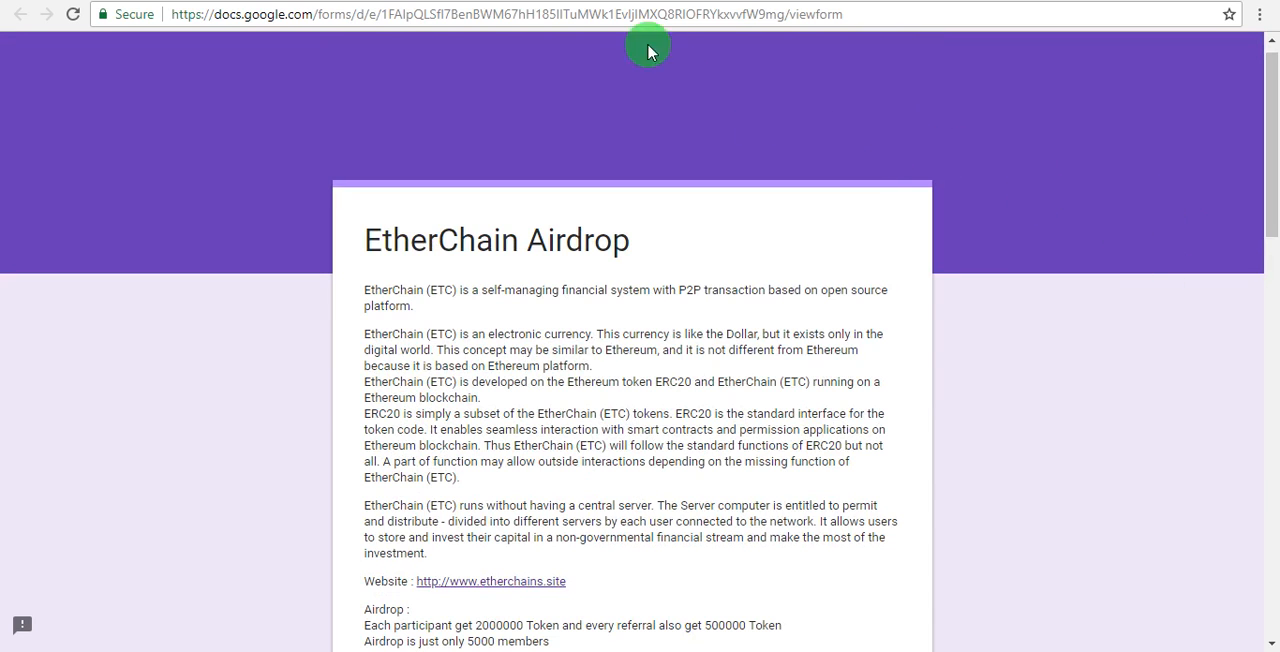
pyautogui.click(490, 581)
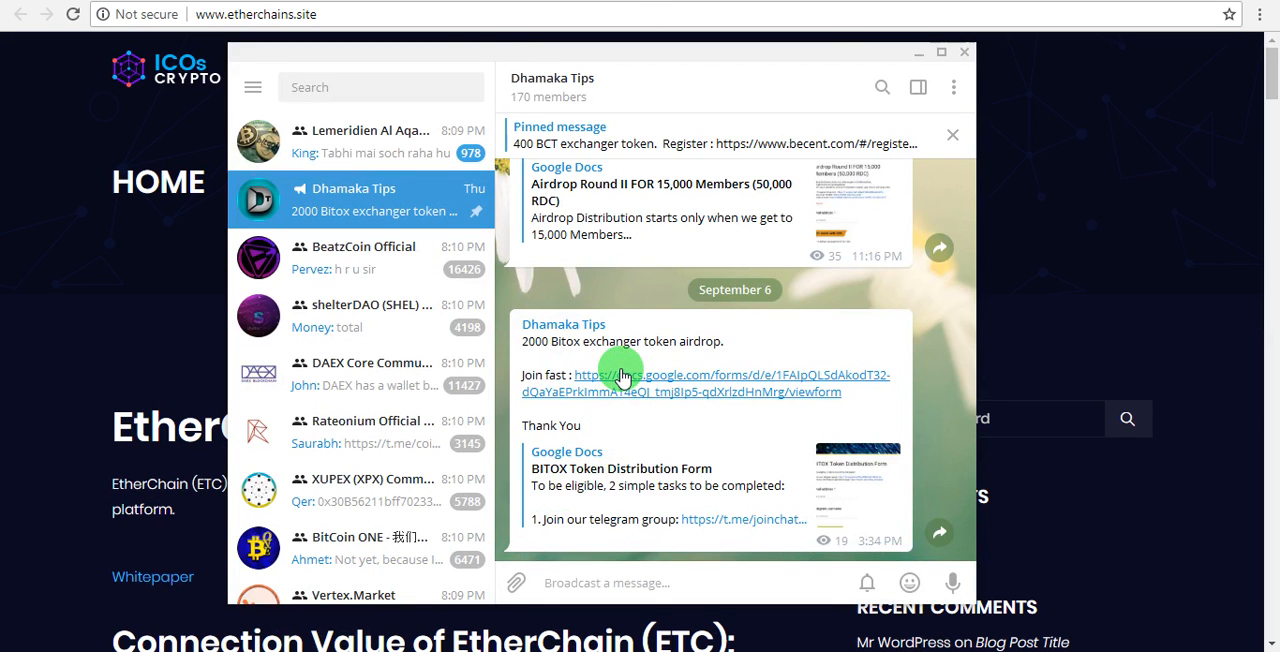
pyautogui.moveTo(930, 428)
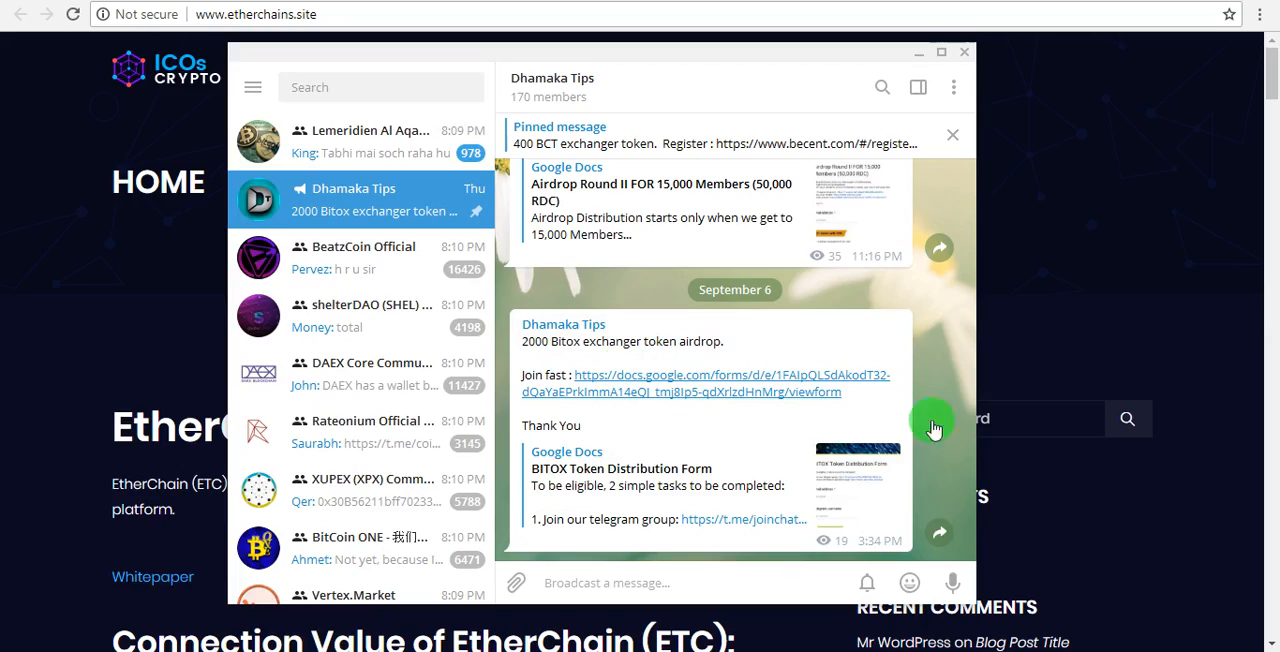
# Step: Scroll the etherchains.site page down to the token's Smart Contract details
pyautogui.click(963, 51)
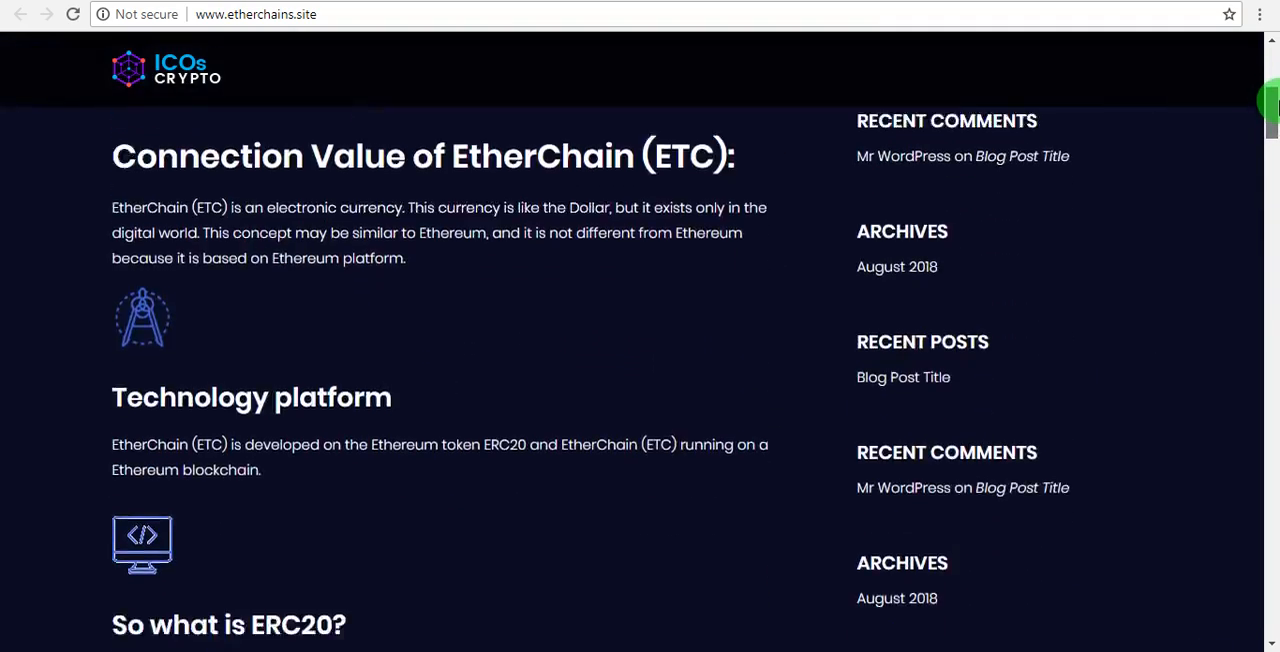
pyautogui.scroll(-3)
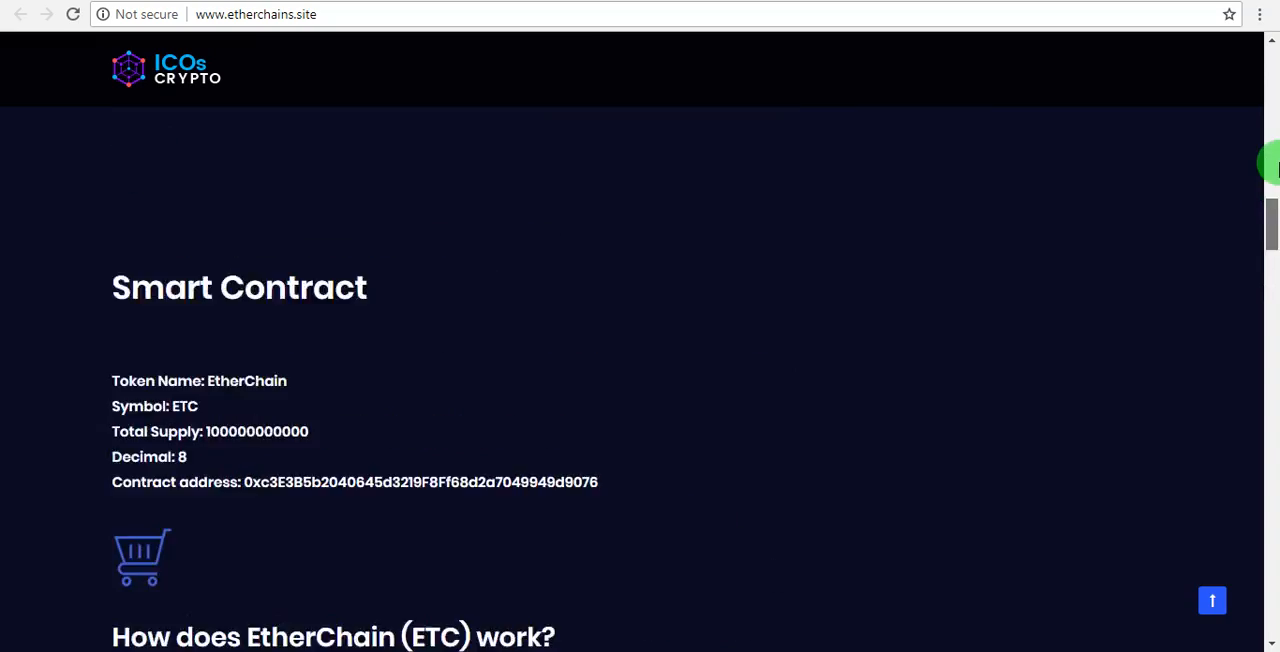
pyautogui.scroll(-3)
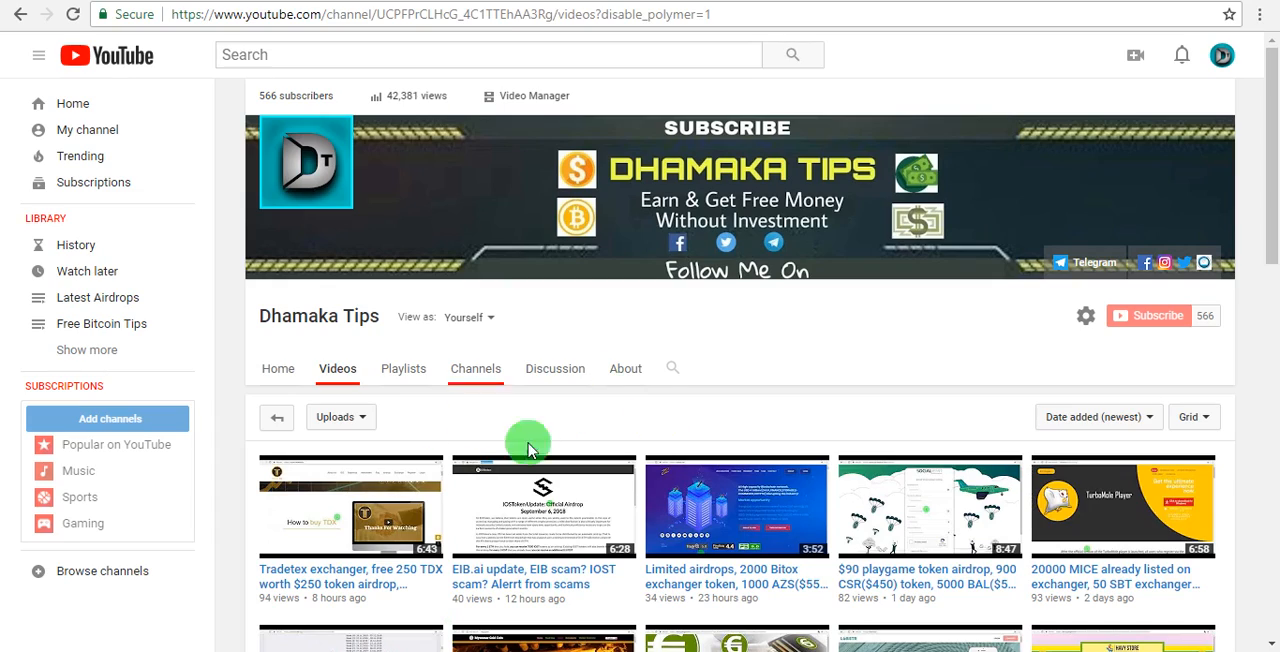
pyautogui.moveTo(285, 612)
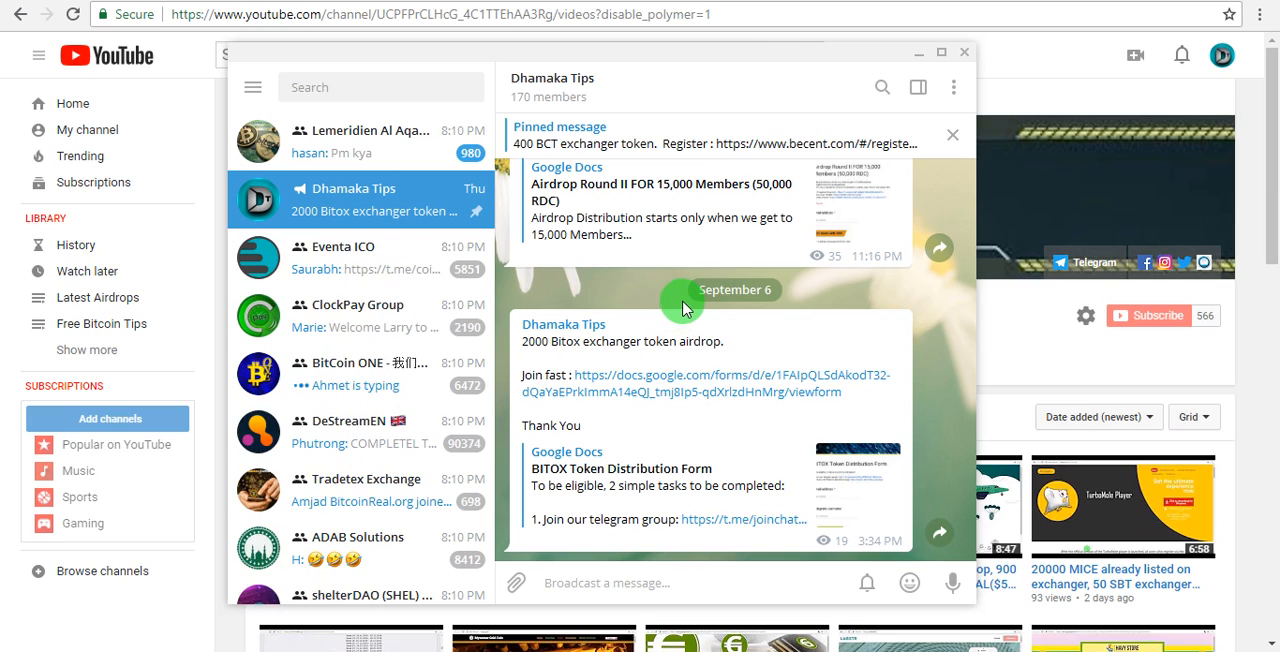
# Step: Bring the Dhamaka Tips YouTube Videos page forward to browse its uploads
pyautogui.click(964, 52)
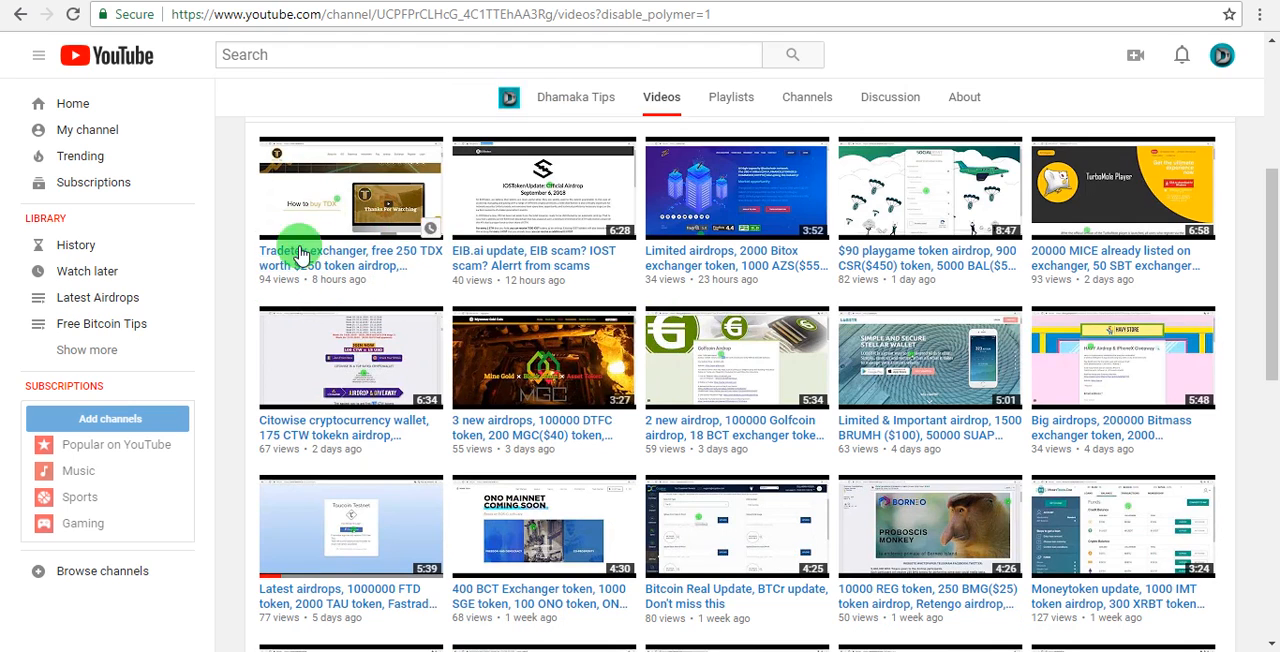
pyautogui.moveTo(312, 228)
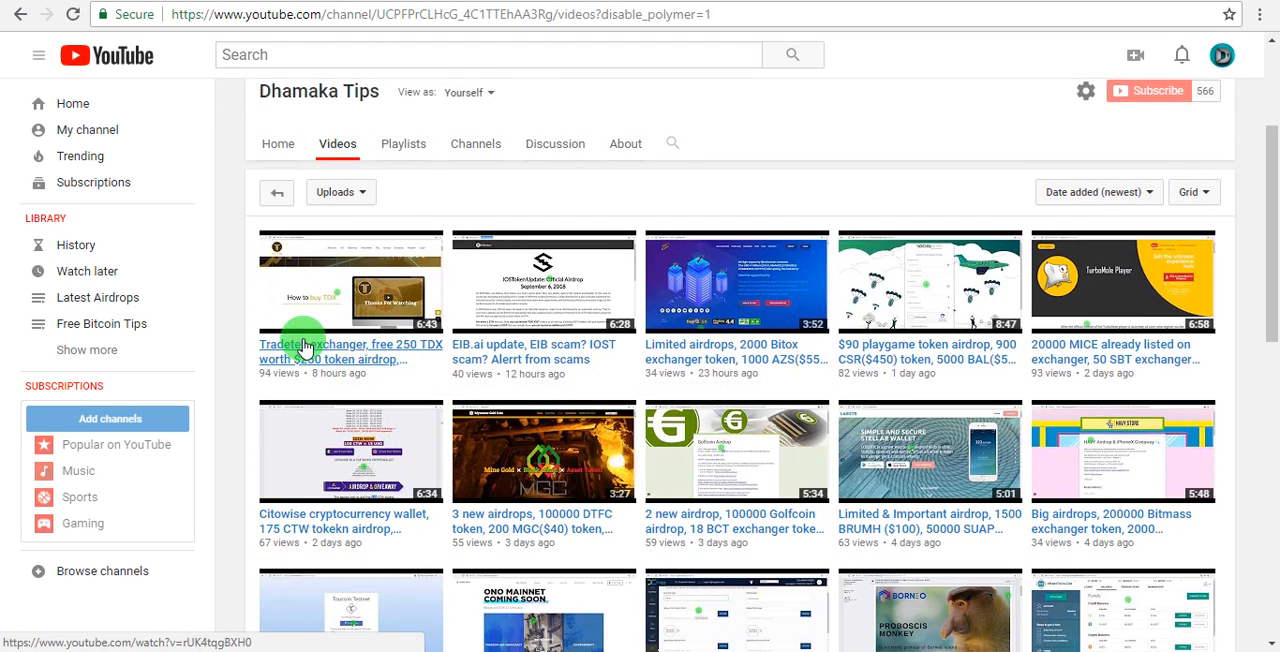
pyautogui.moveTo(365, 370)
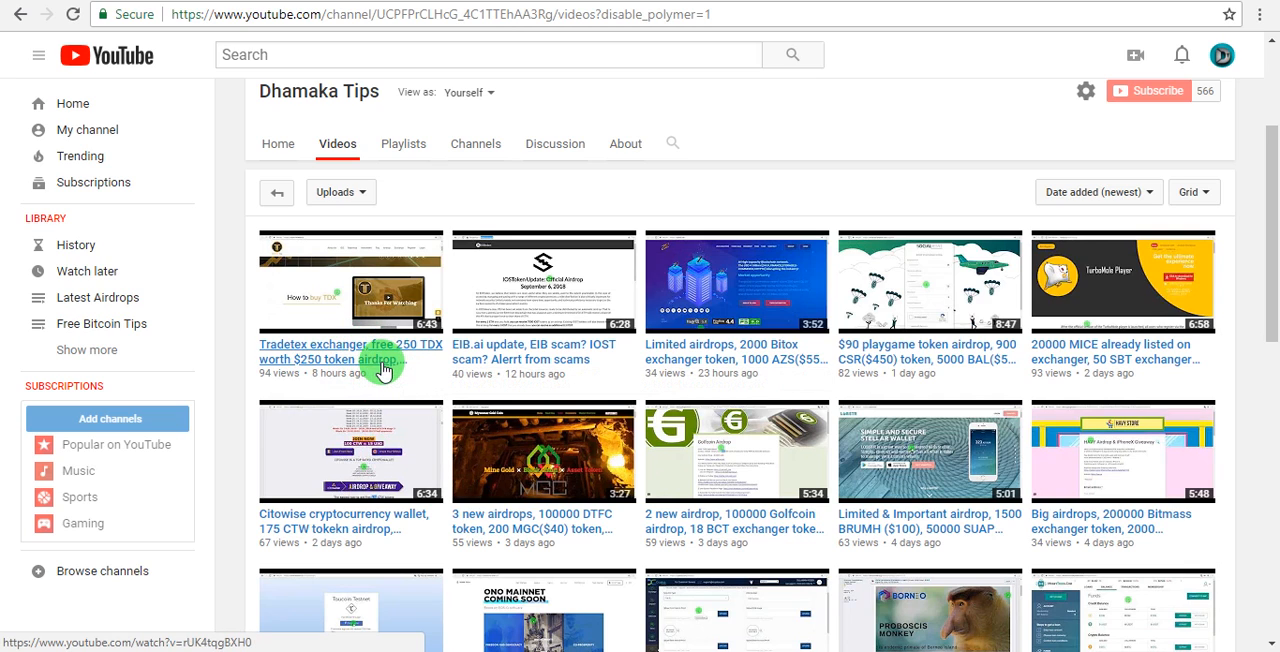
pyautogui.moveTo(422, 328)
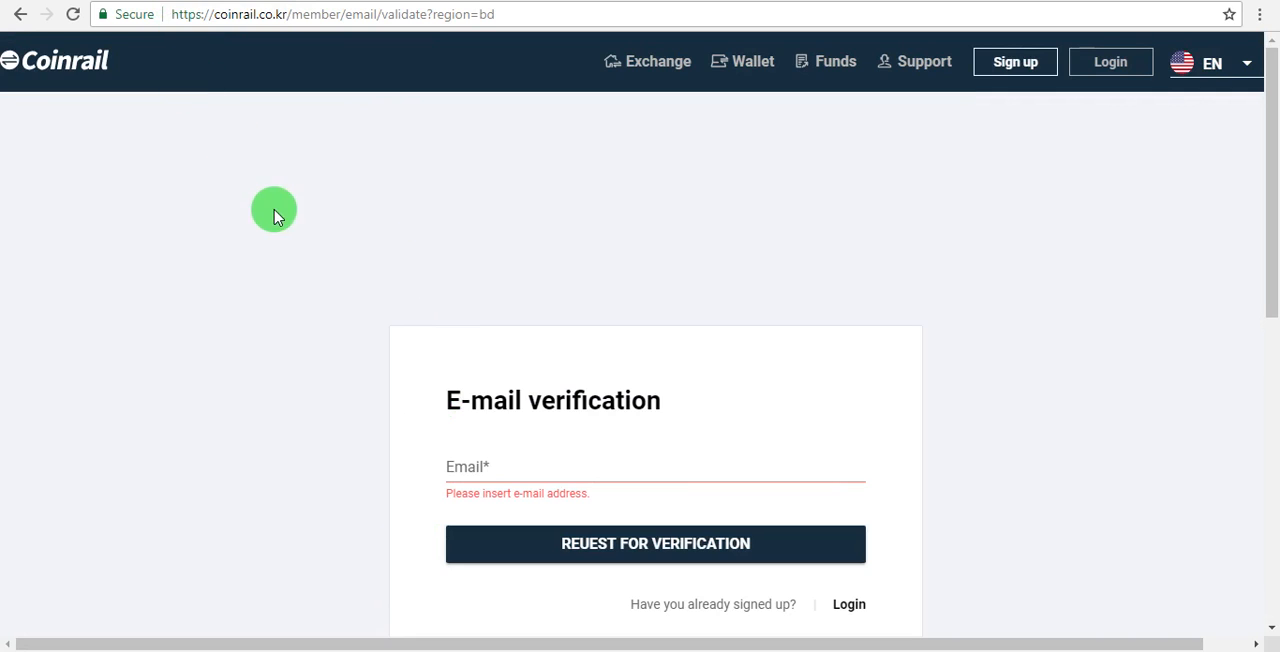
pyautogui.moveTo(895, 173)
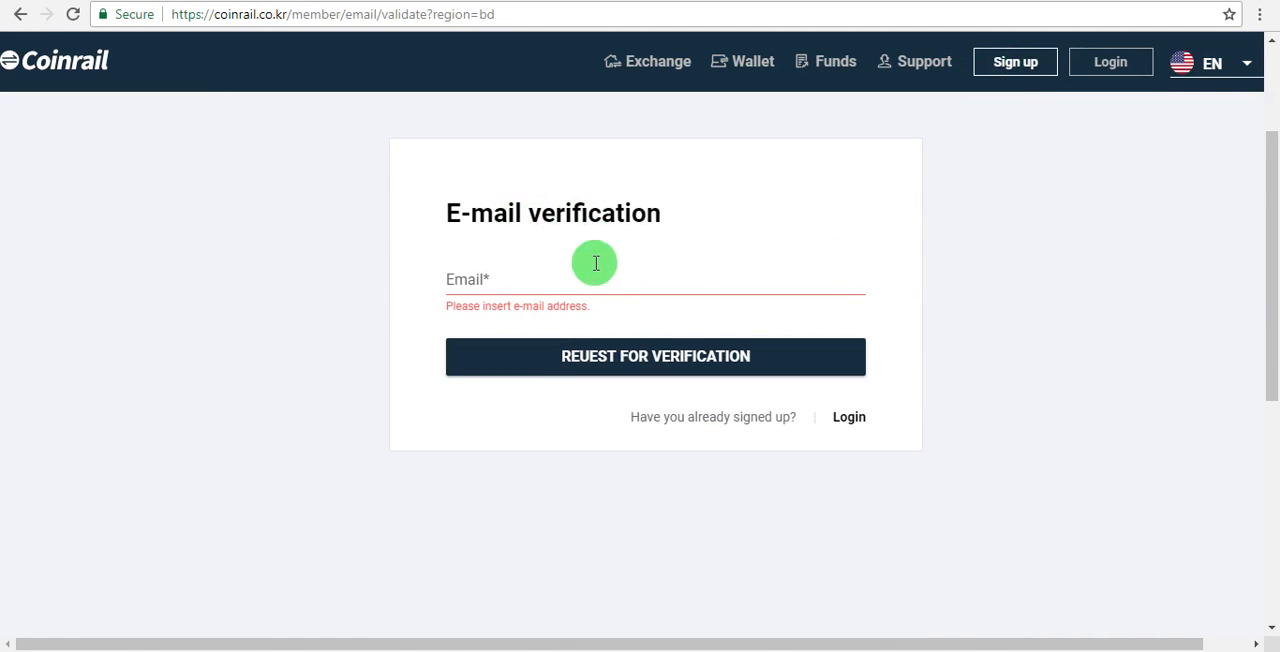
pyautogui.moveTo(503, 281)
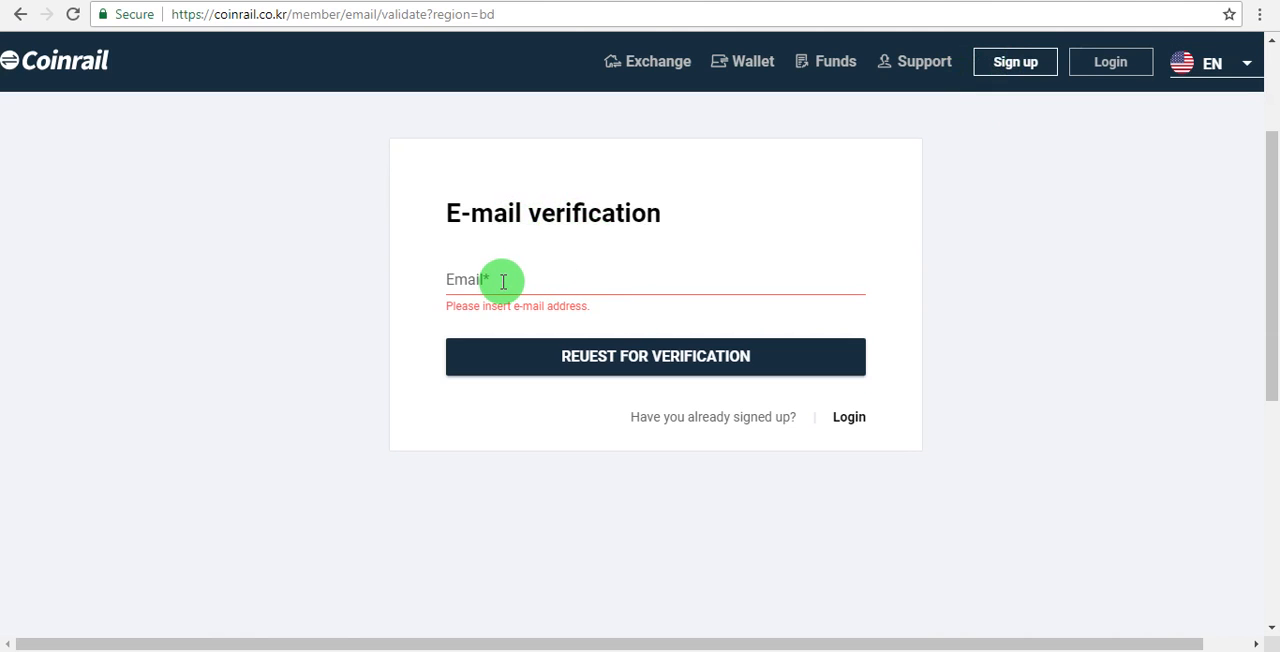
pyautogui.moveTo(510, 270)
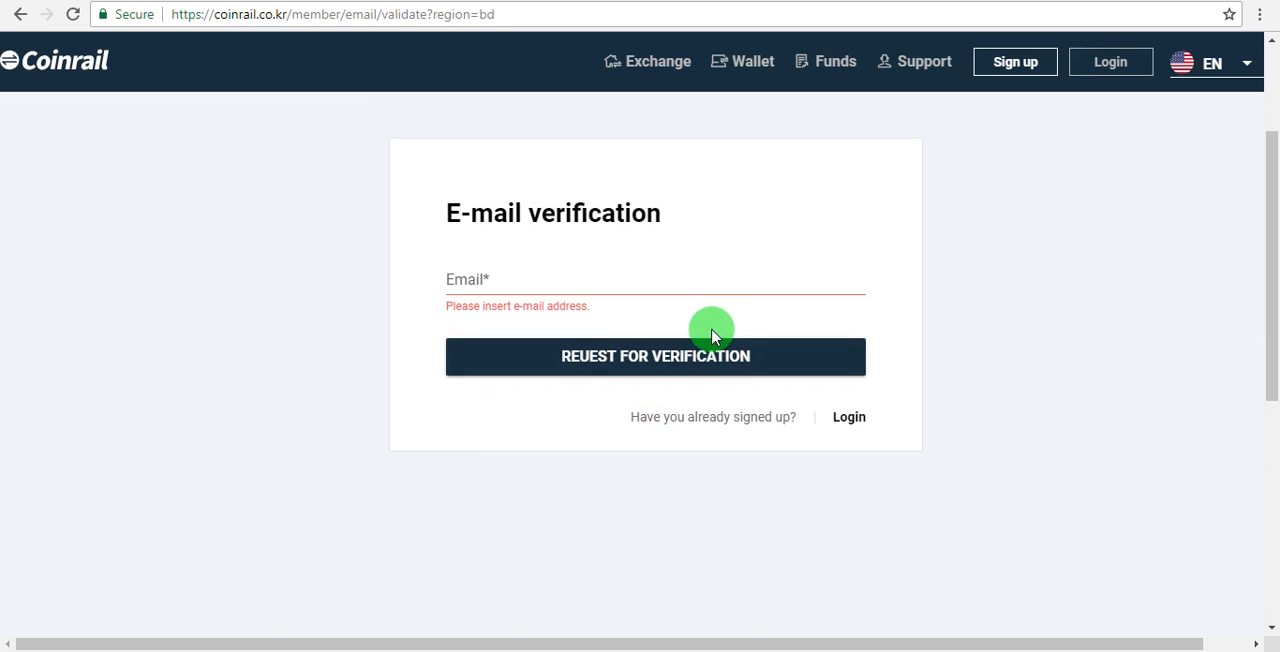
pyautogui.moveTo(697, 308)
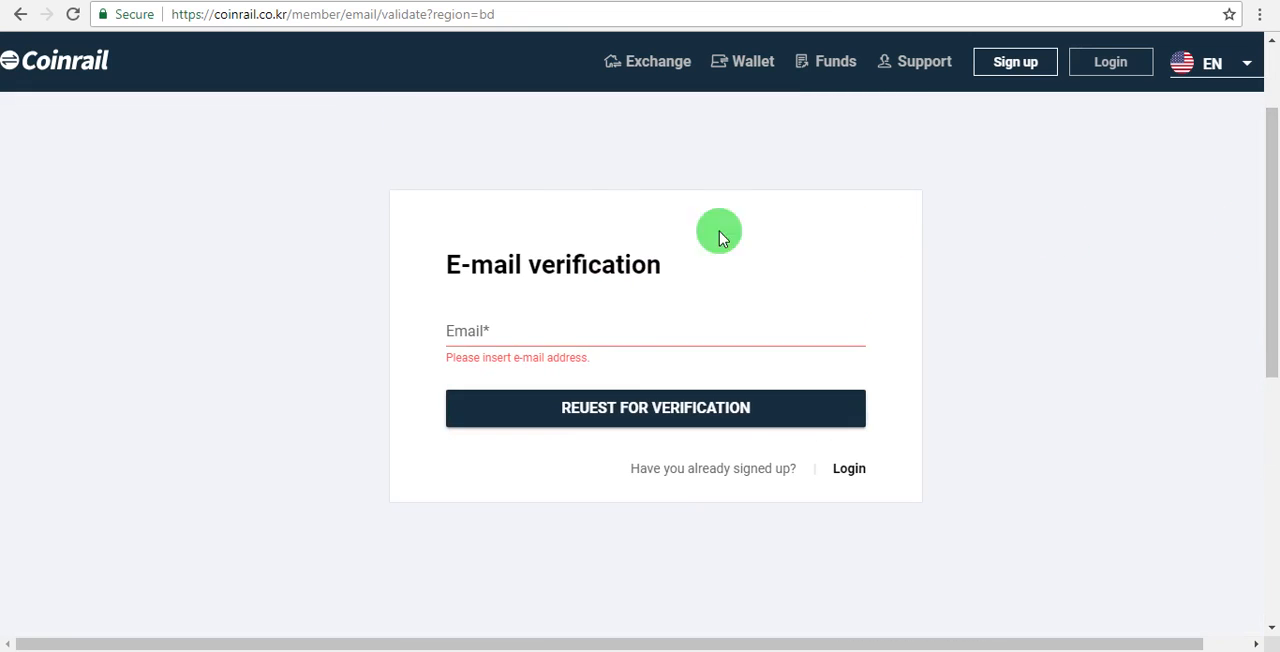
pyautogui.moveTo(368, 528)
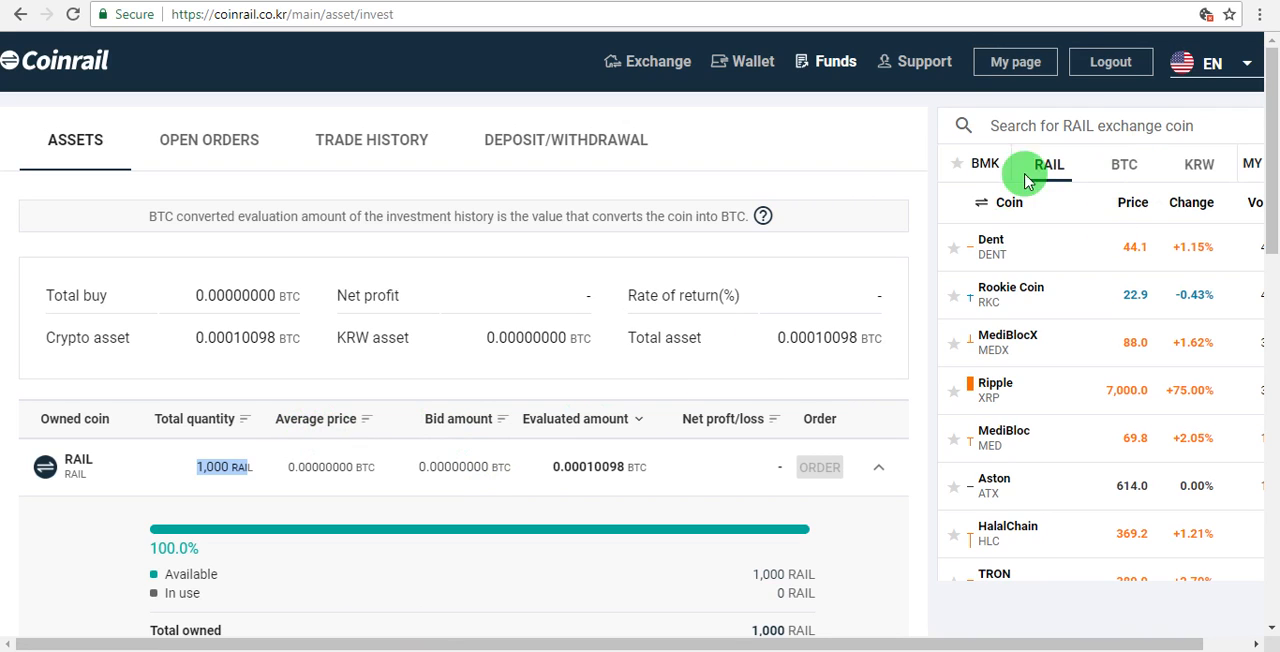
pyautogui.moveTo(835, 61)
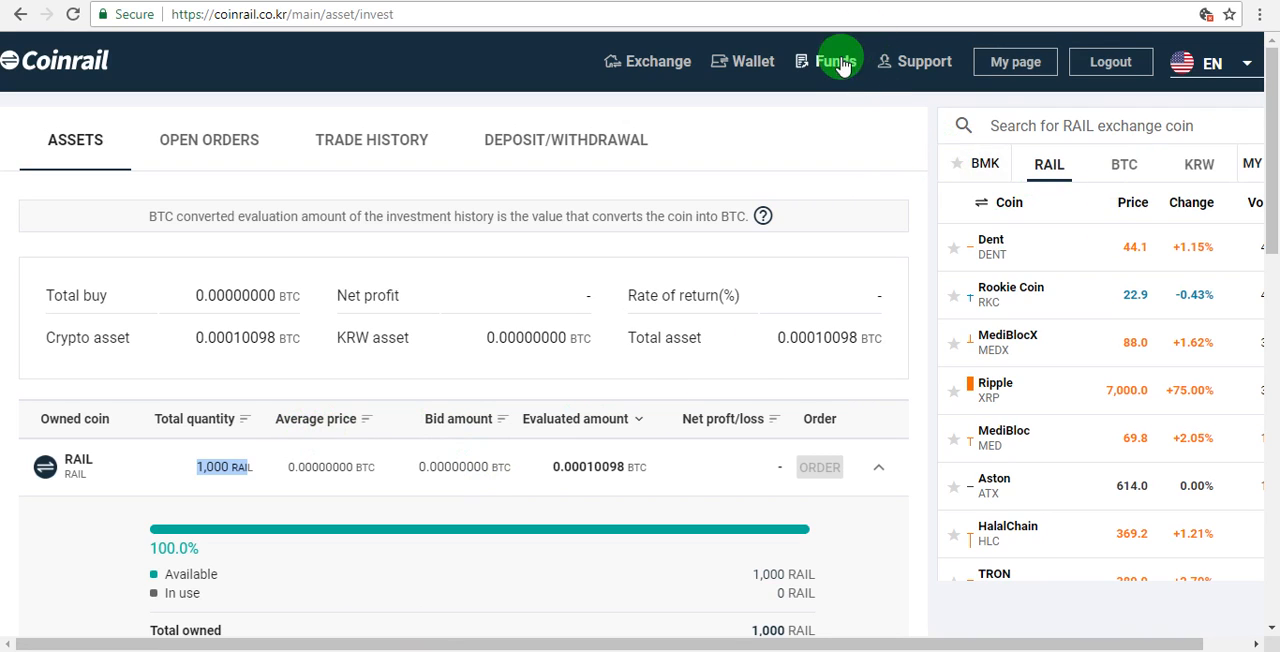
pyautogui.moveTo(290, 466)
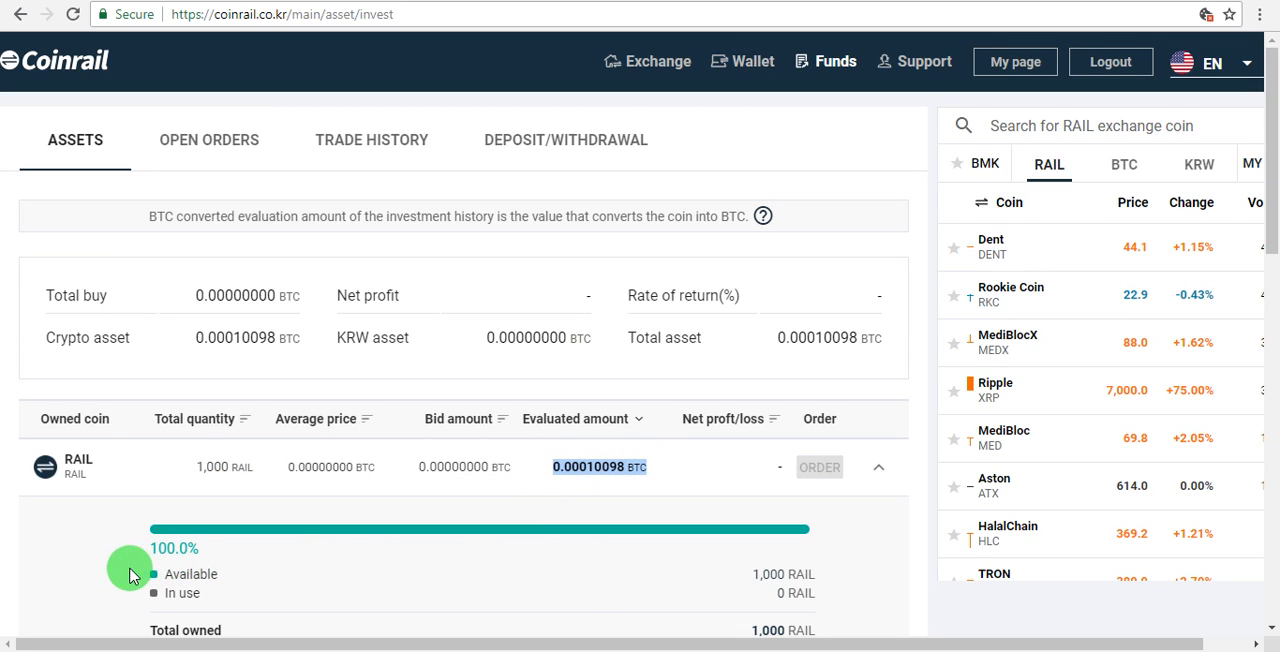
pyautogui.moveTo(88, 560)
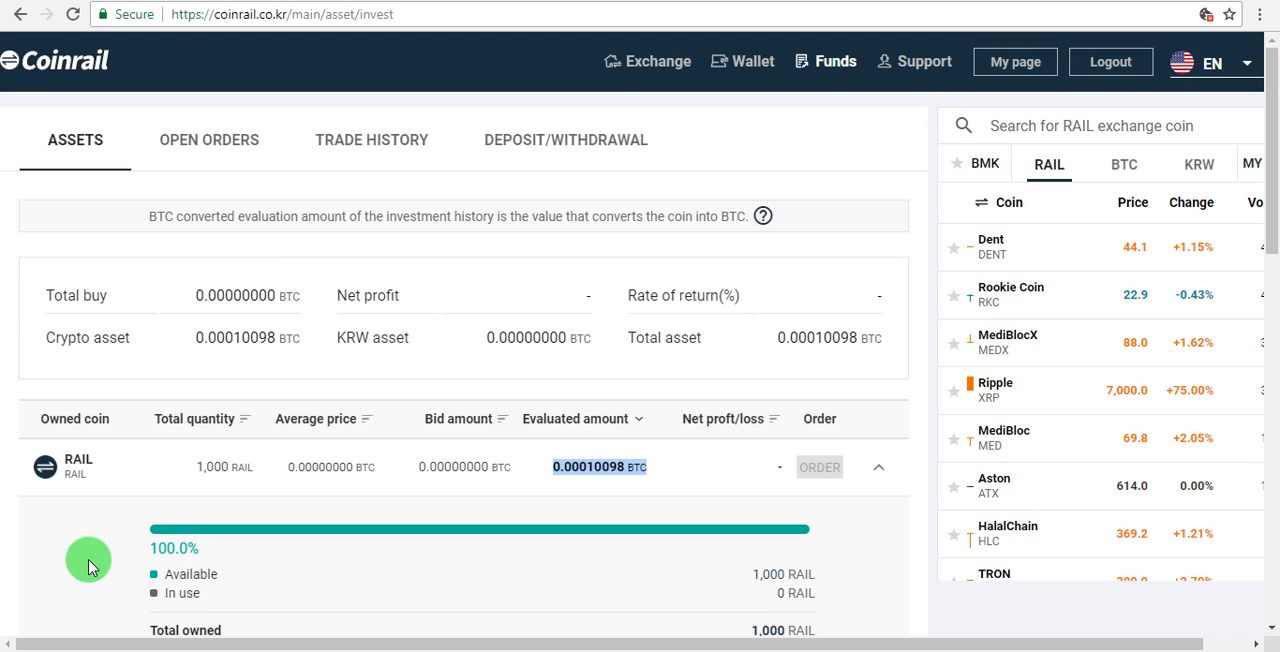
pyautogui.moveTo(80, 538)
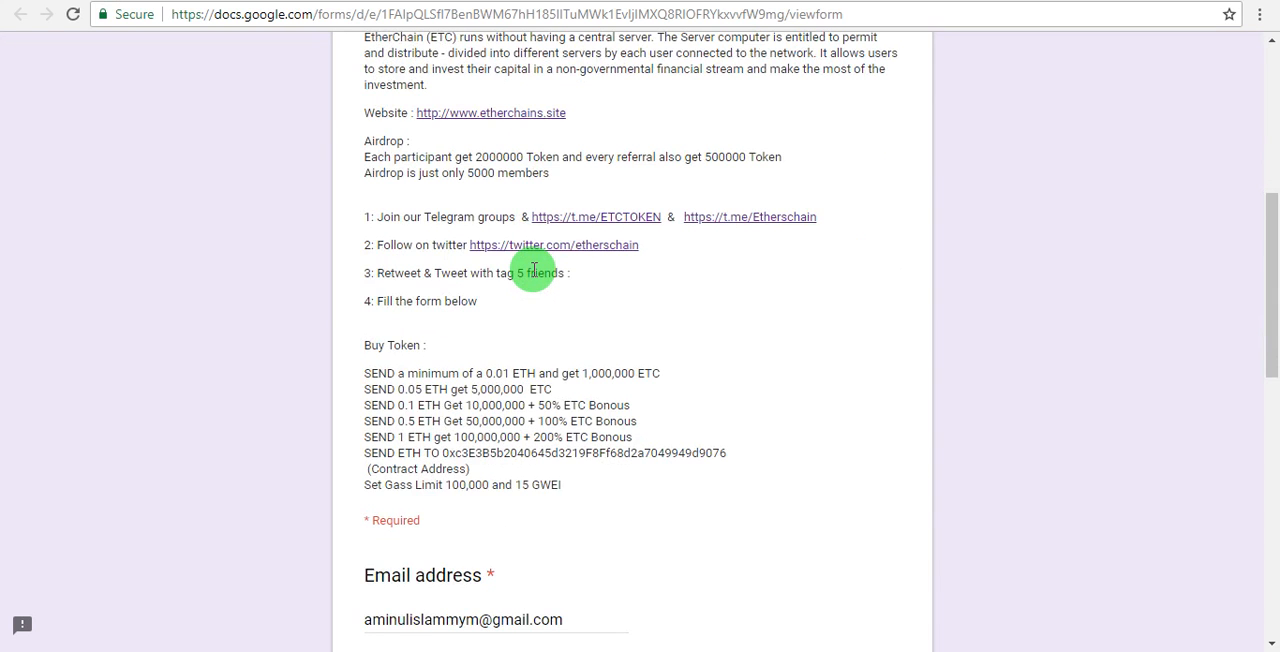
# Step: Read the form's airdrop steps and open the twitter.com/etherschain profile link
pyautogui.scroll(-3)
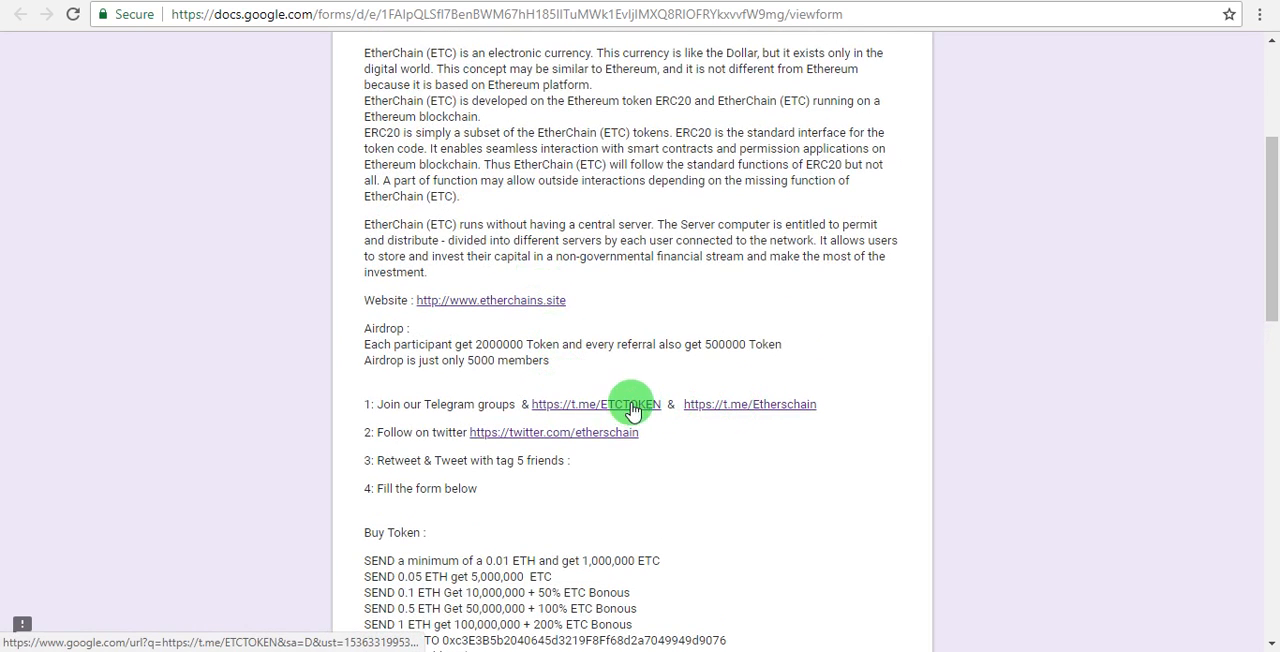
pyautogui.moveTo(398, 458)
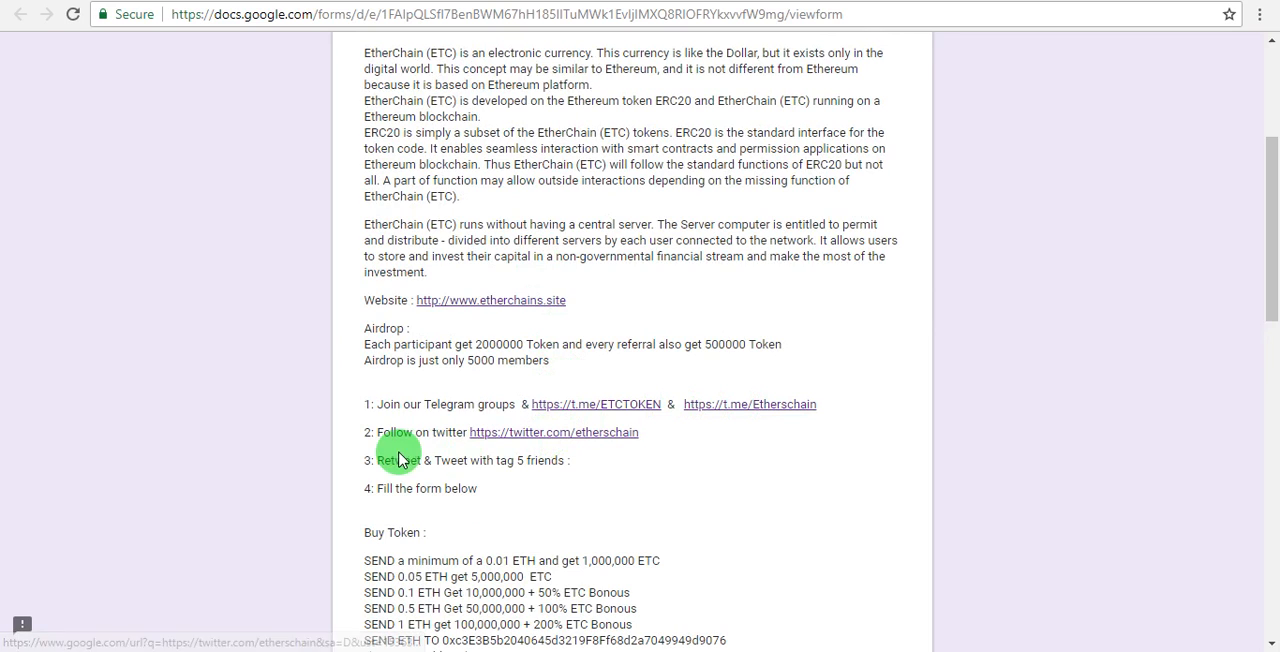
pyautogui.moveTo(393, 460); pyautogui.dragTo(562, 460)
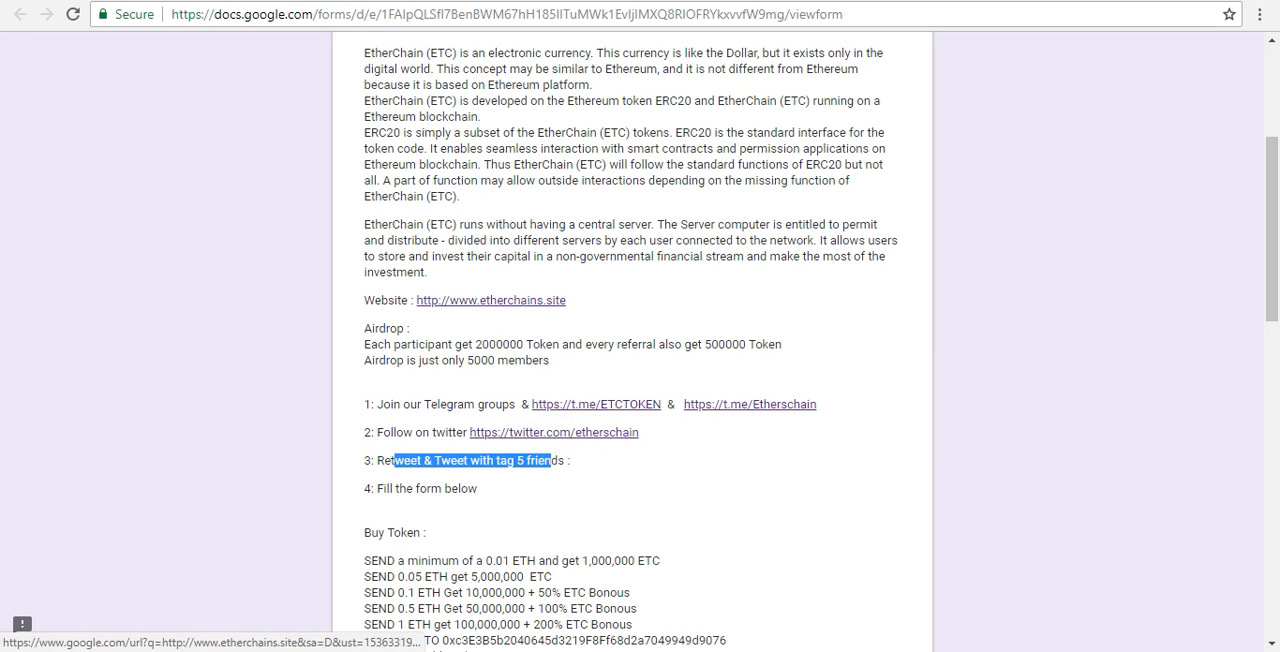
pyautogui.click(553, 432)
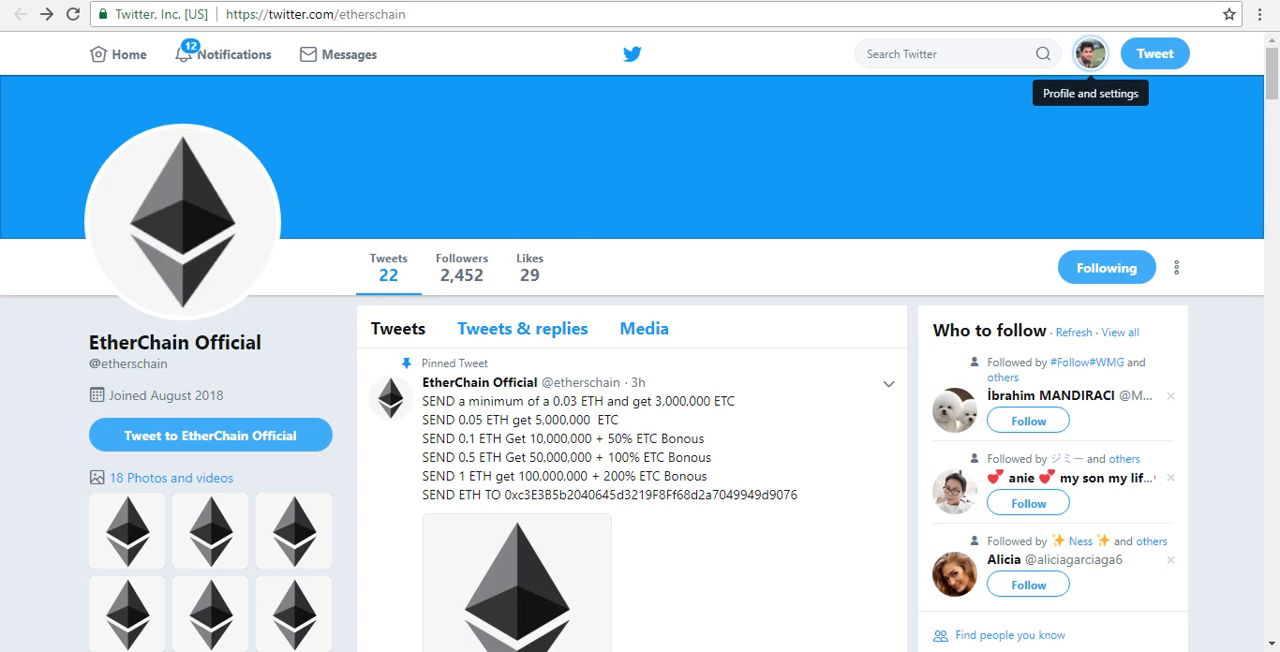
# Step: Scroll EtherChain's pinned airdrop tweet down to its counts and replies
pyautogui.scroll(-3)
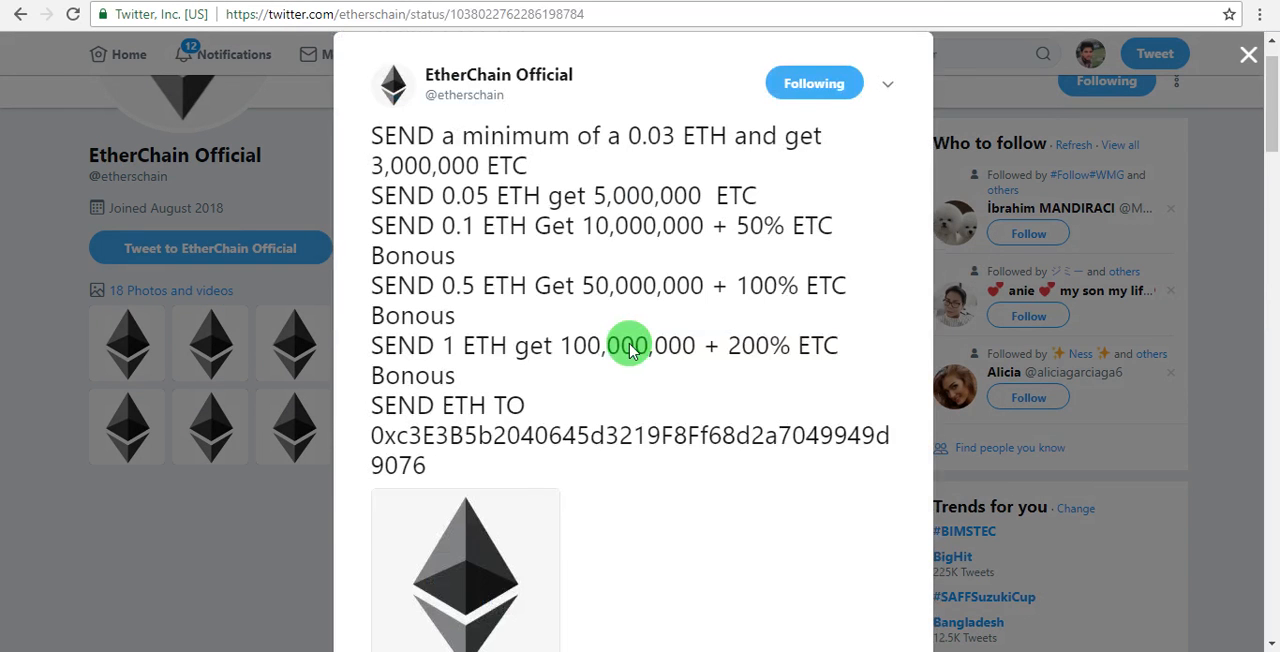
pyautogui.scroll(-3)
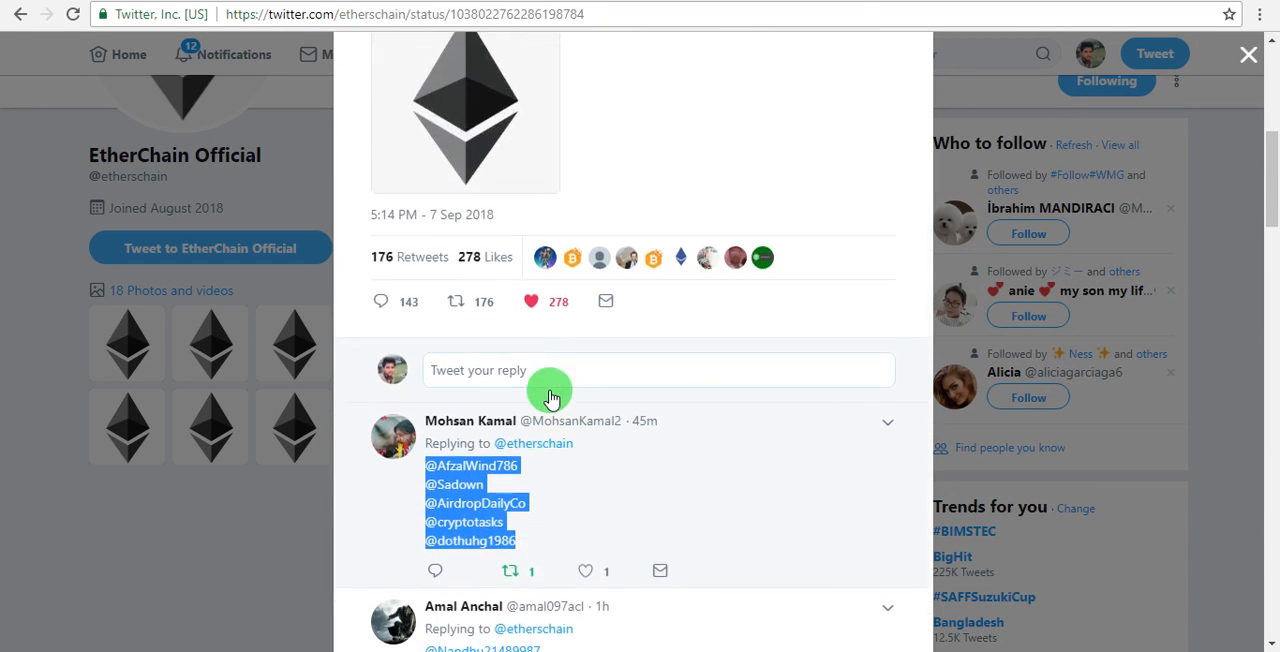
# Step: Quote-tweet EtherChain's pinned airdrop tweet with a comment tagging five friends
pyautogui.click(456, 301)
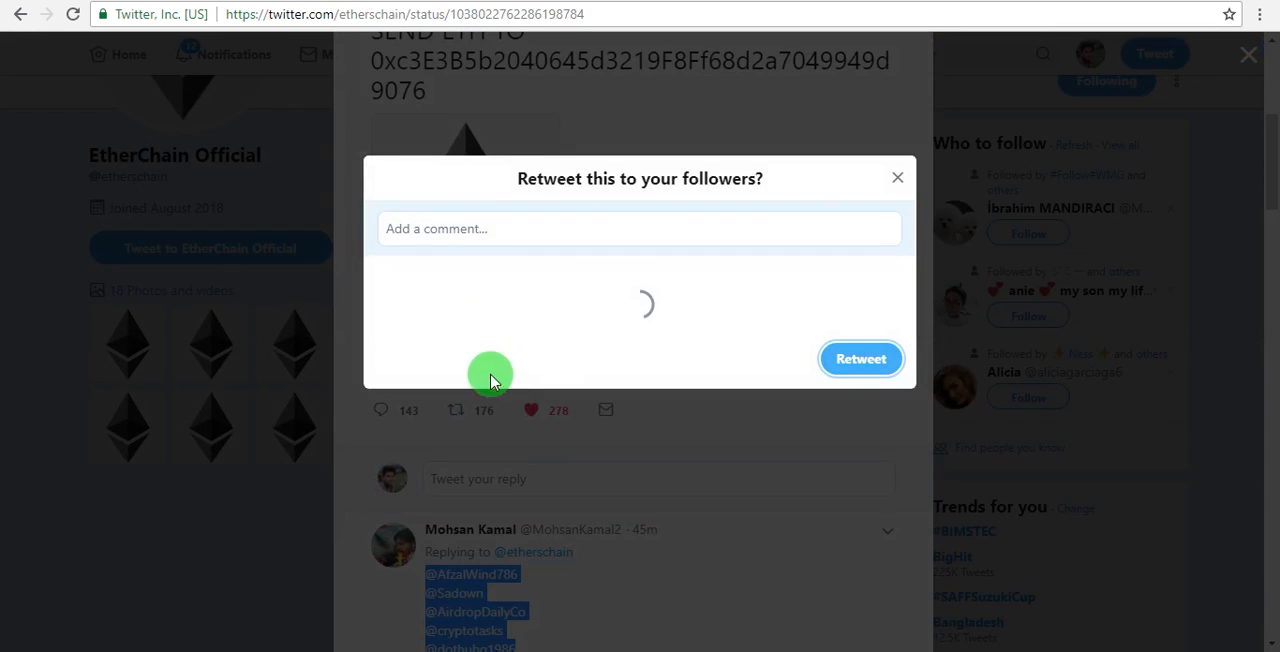
pyautogui.click(510, 228)
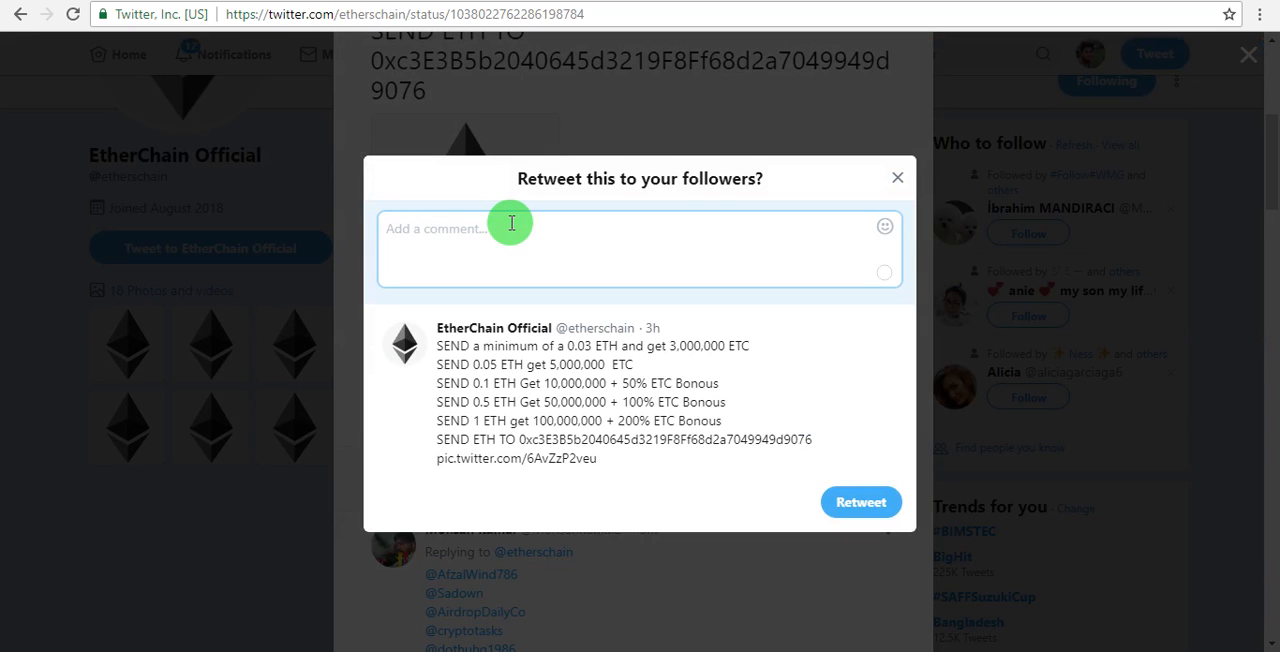
pyautogui.write('kjnfdskjnff')
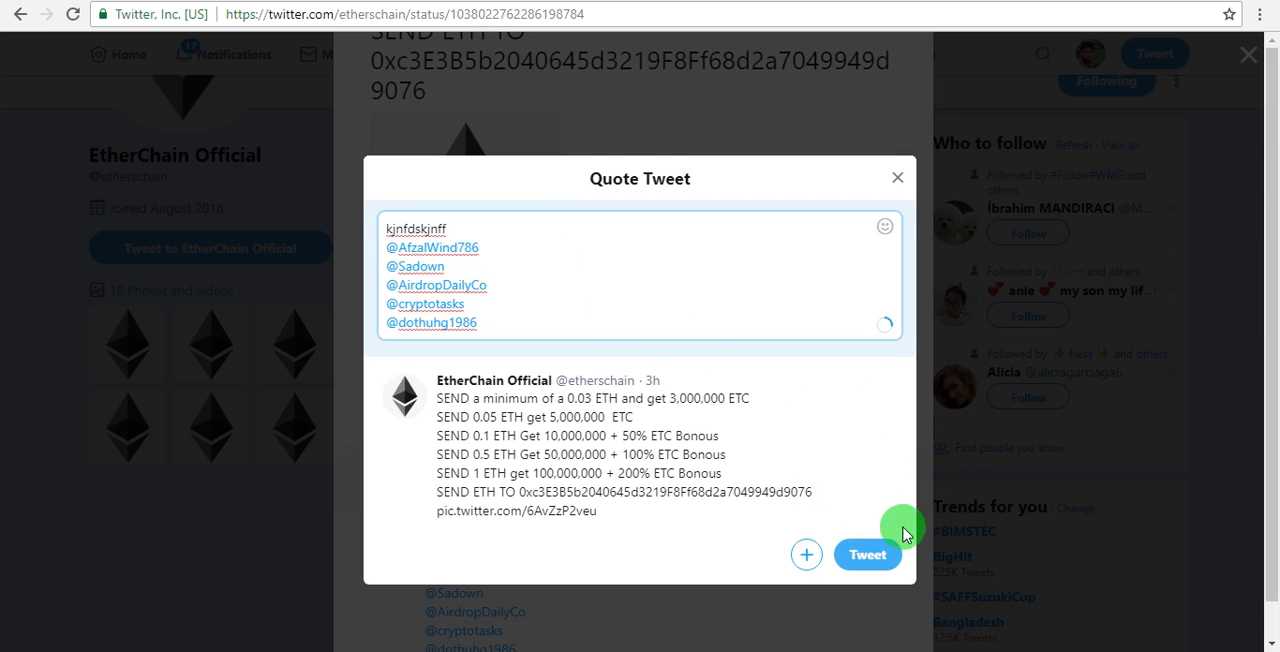
pyautogui.click(897, 177)
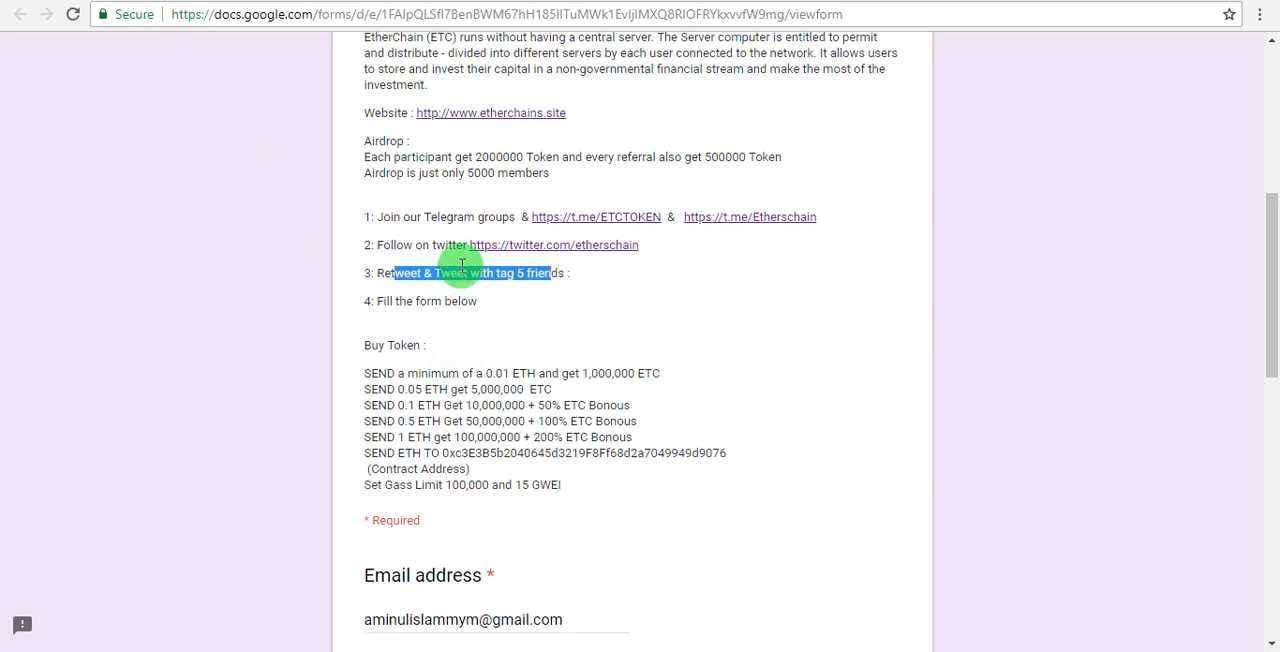
# Step: Scroll down the airdrop form to check its filled-in answers
pyautogui.scroll(-3)
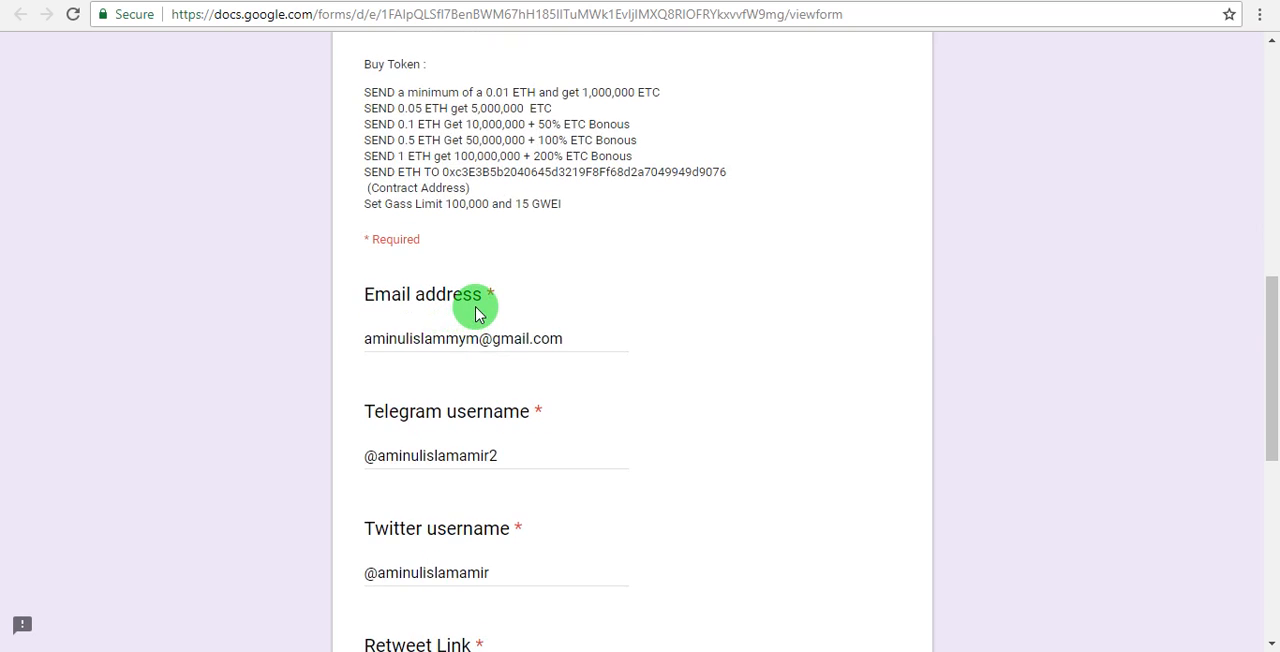
pyautogui.moveTo(560, 356)
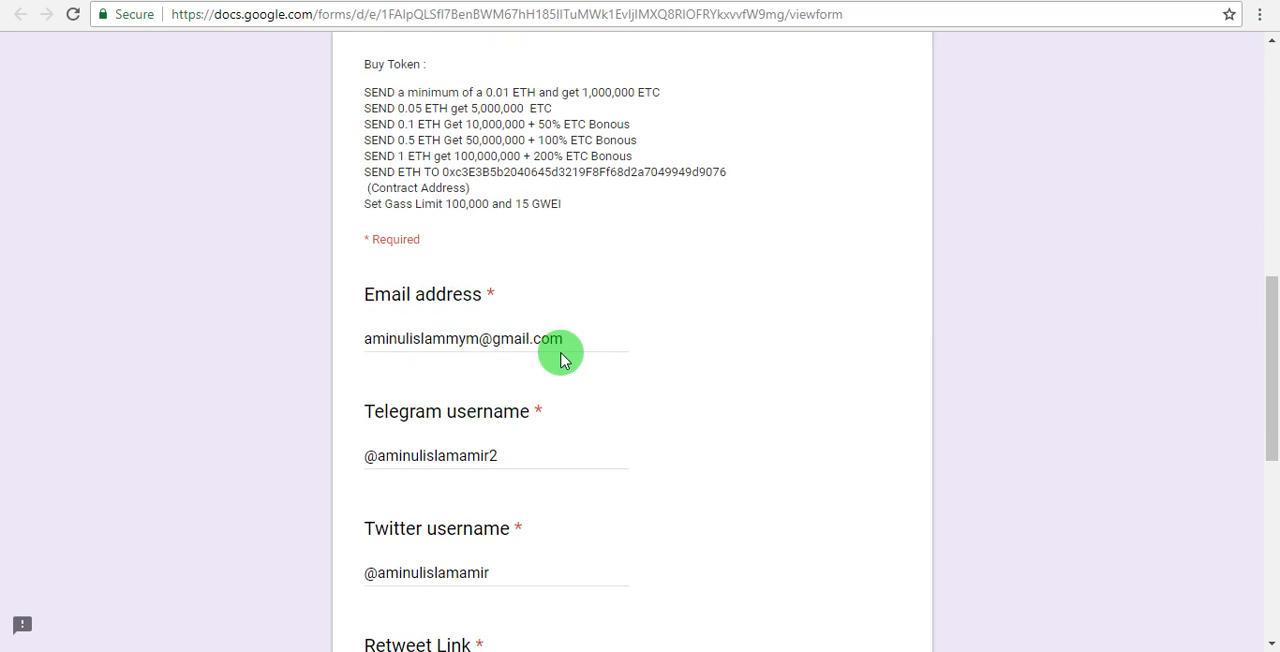
pyautogui.scroll(-3)
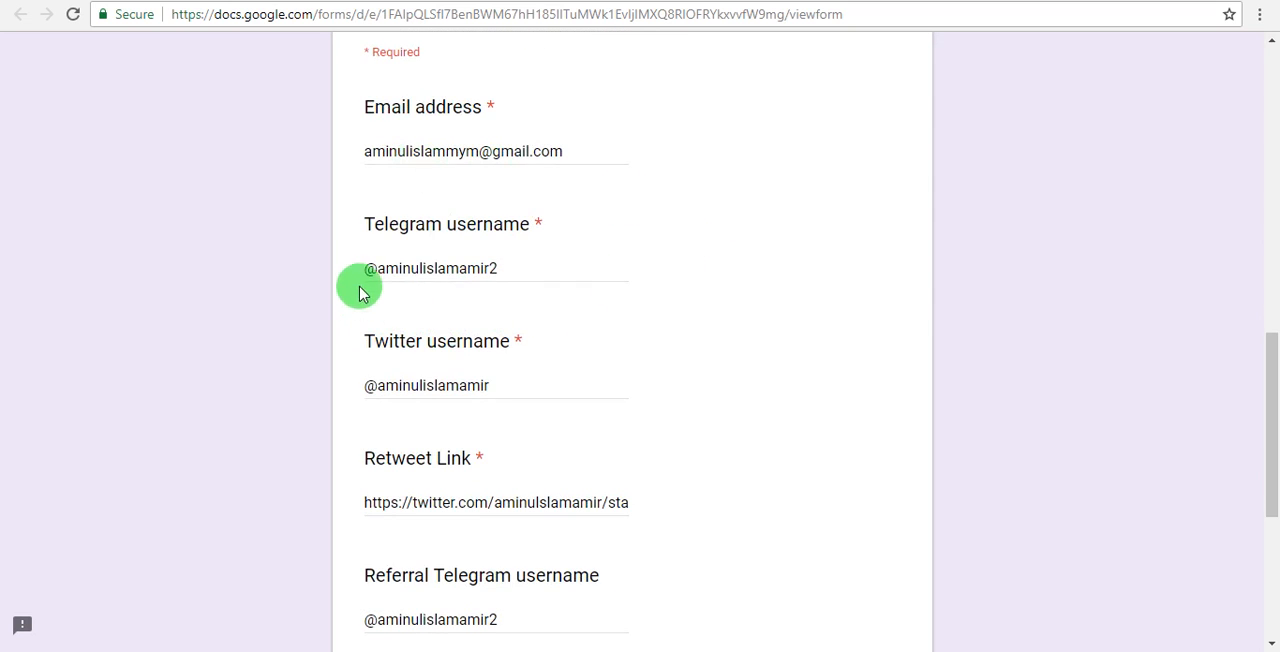
pyautogui.moveTo(643, 405)
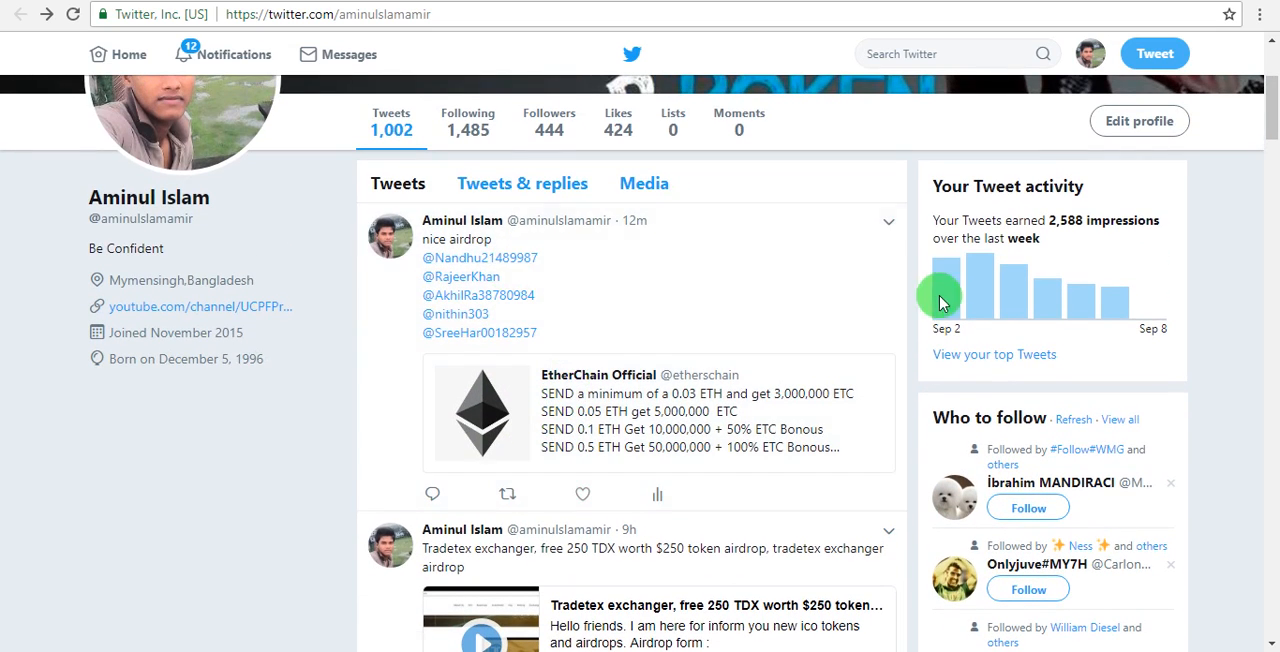
pyautogui.click(888, 221)
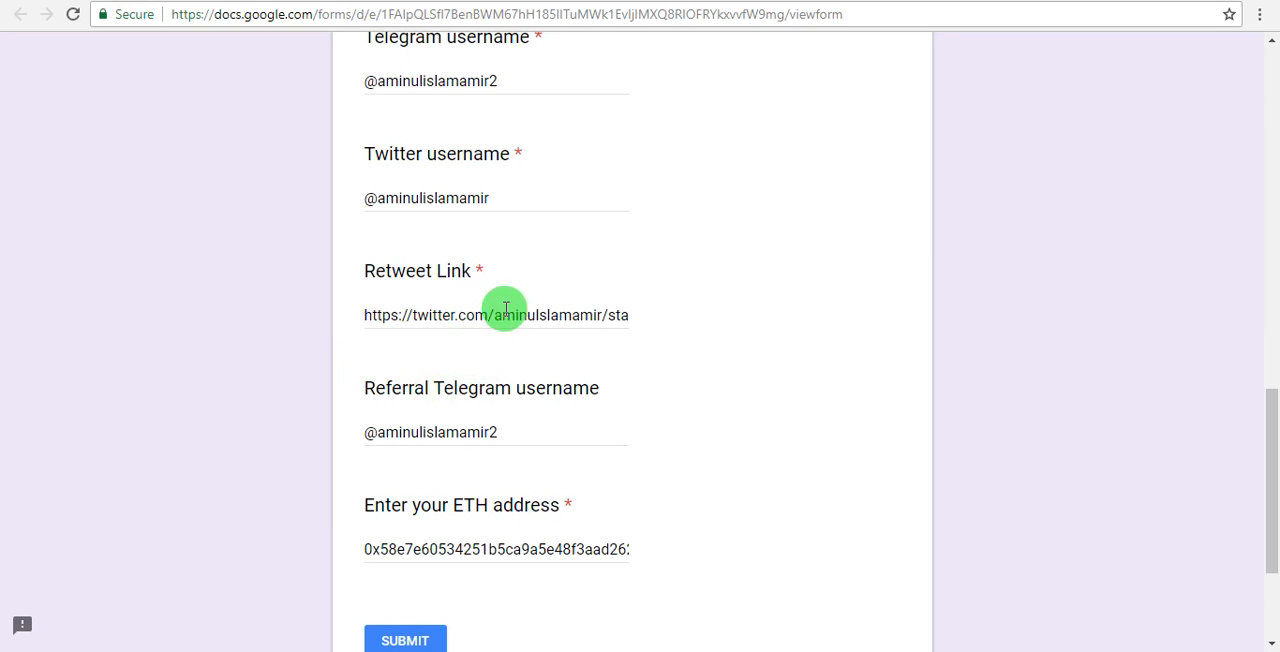
pyautogui.moveTo(519, 431)
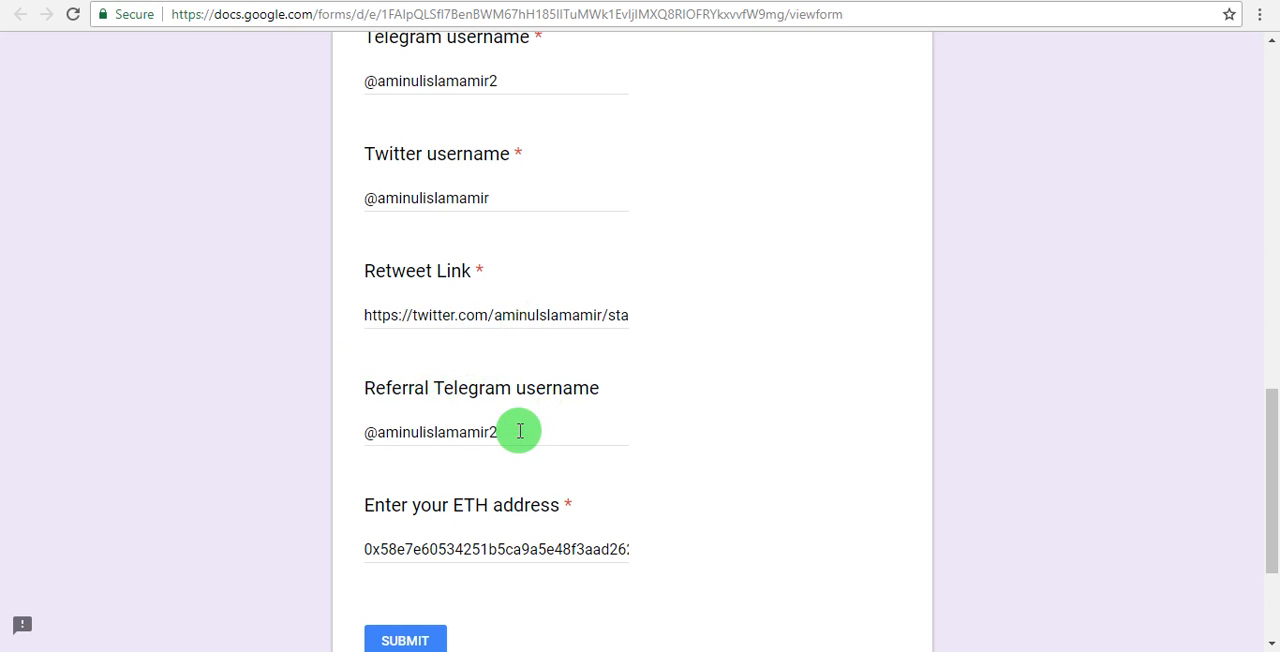
# Step: Check the Referral Telegram username answer, then scroll back to the form title
pyautogui.doubleClick(430, 432)
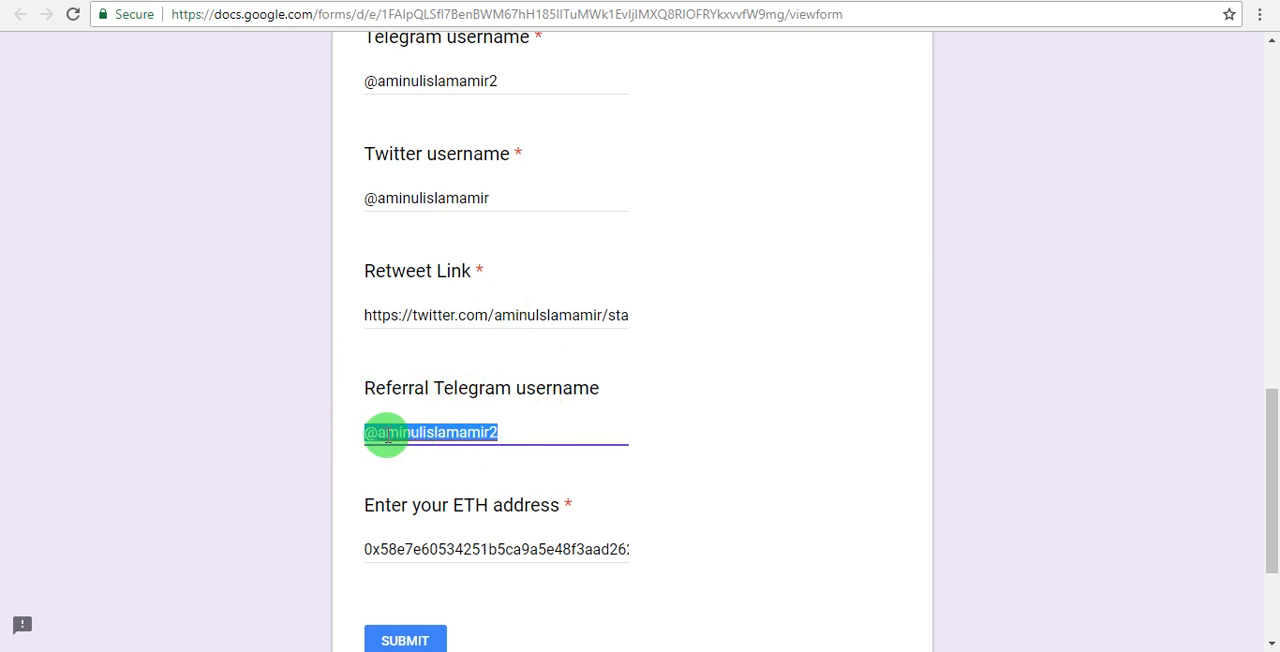
pyautogui.moveTo(758, 381)
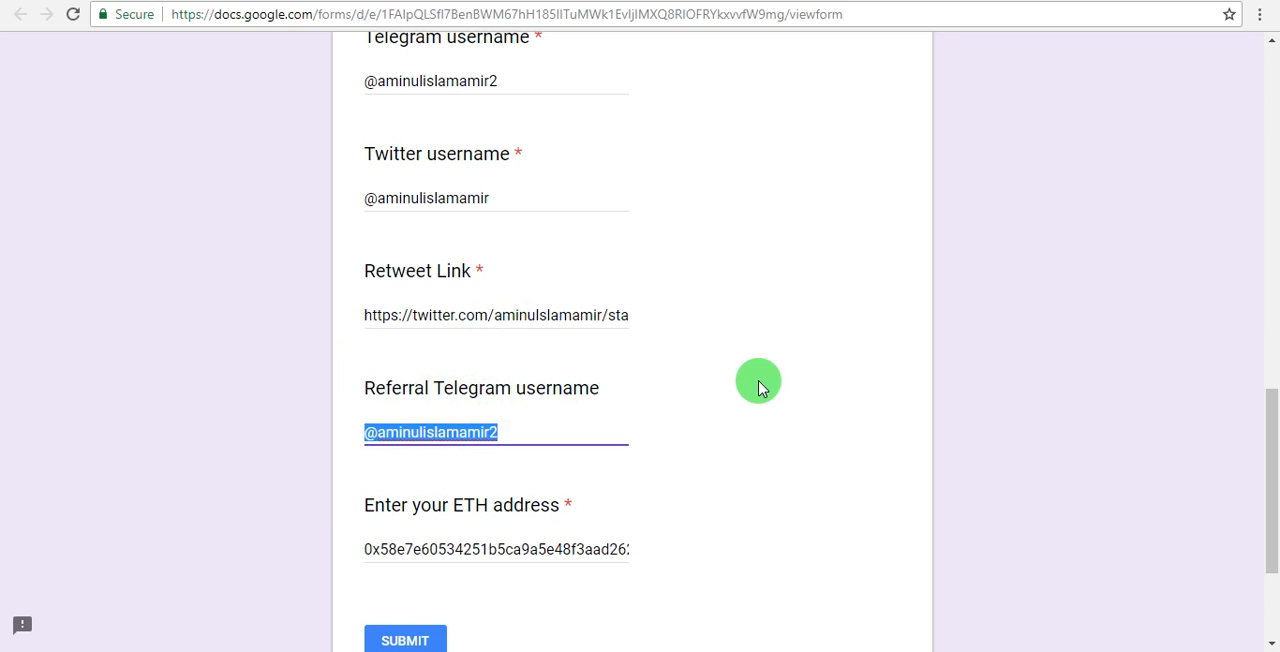
pyautogui.moveTo(513, 566)
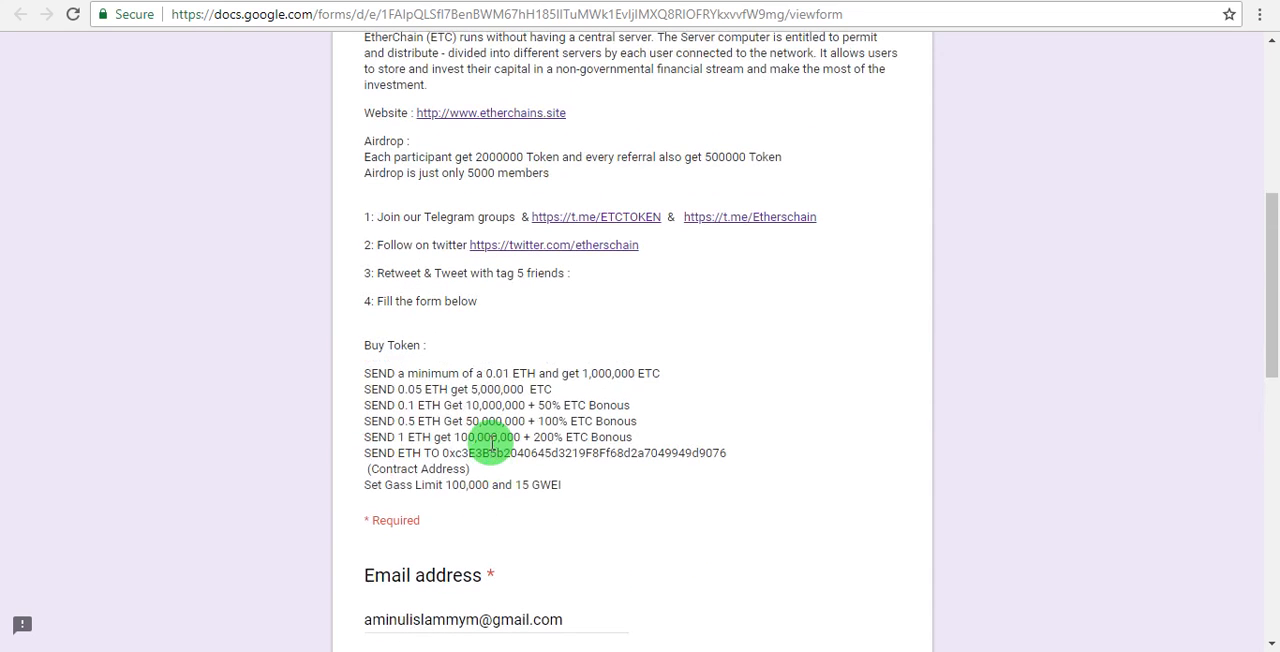
pyautogui.scroll(3)
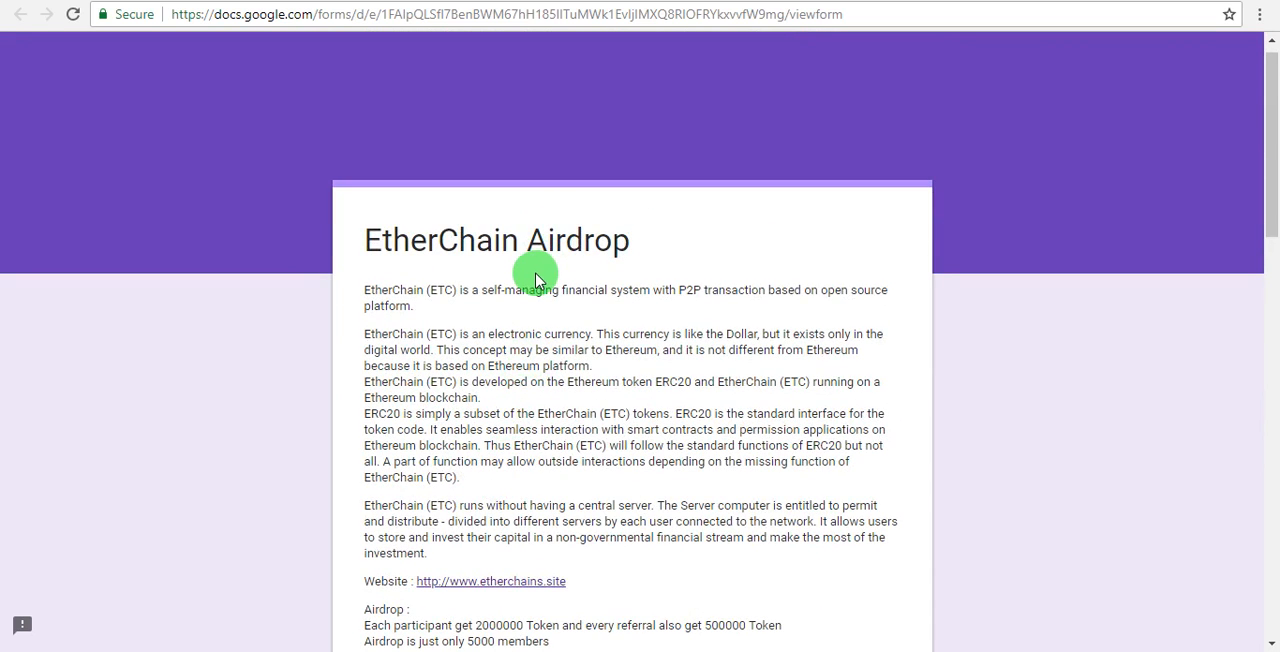